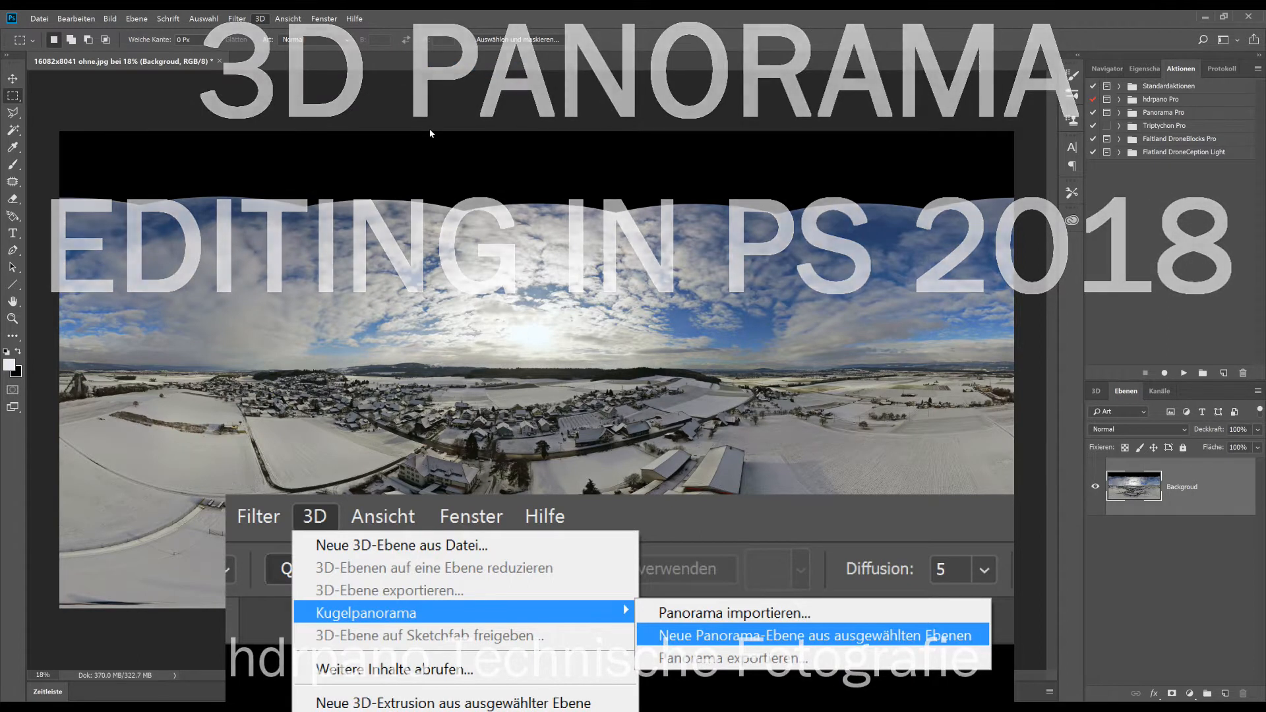
Create a spherical panorama layer from the image and look up at the zenith gap.
click(814, 635)
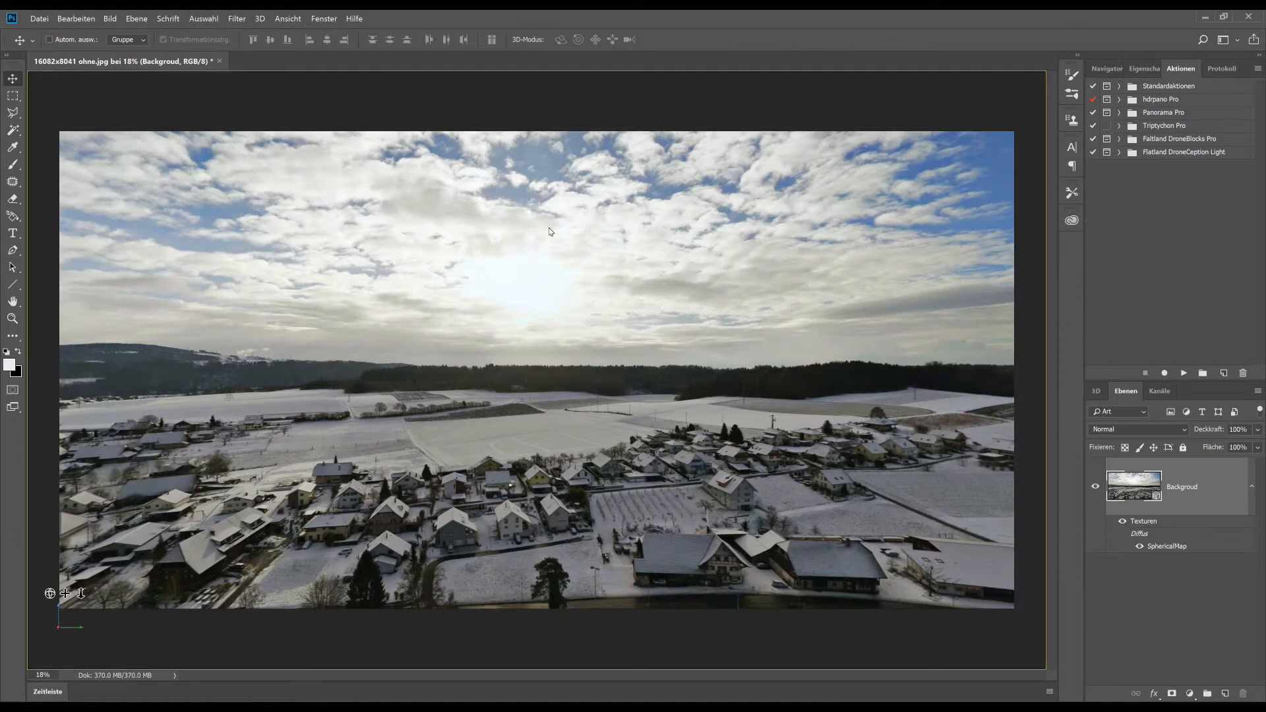
click(1145, 69)
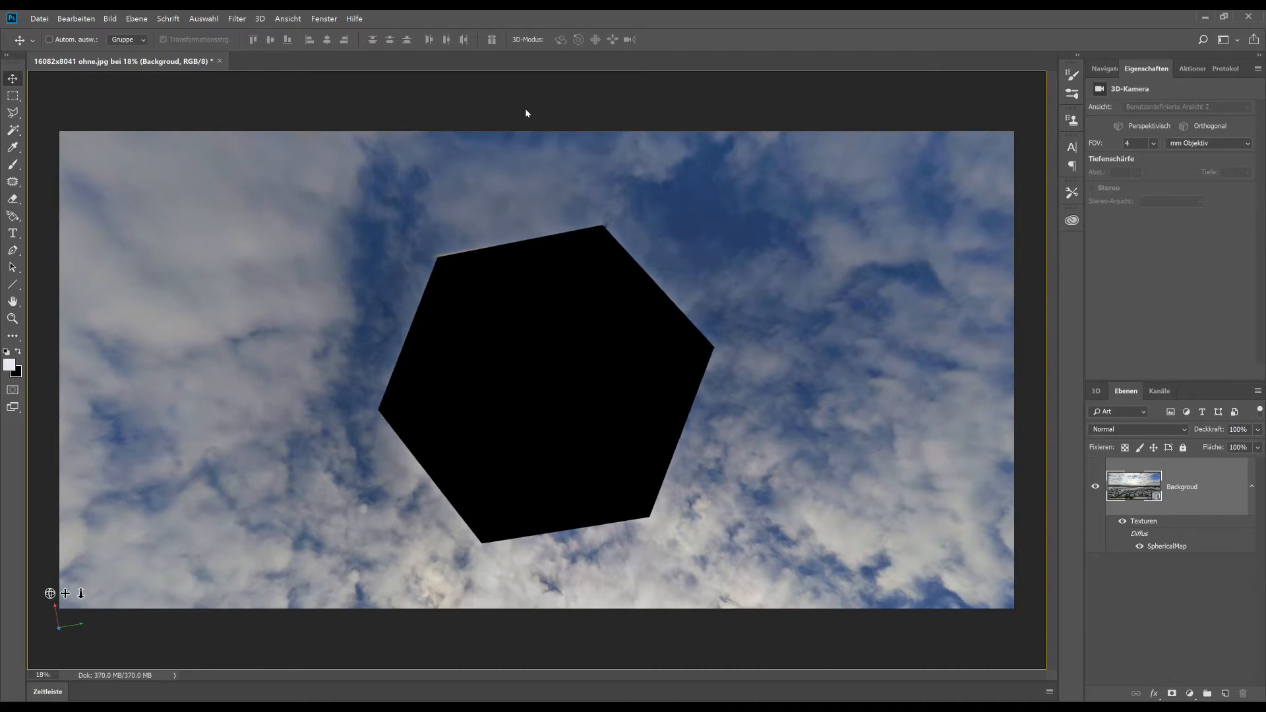
mouse_move(530, 203)
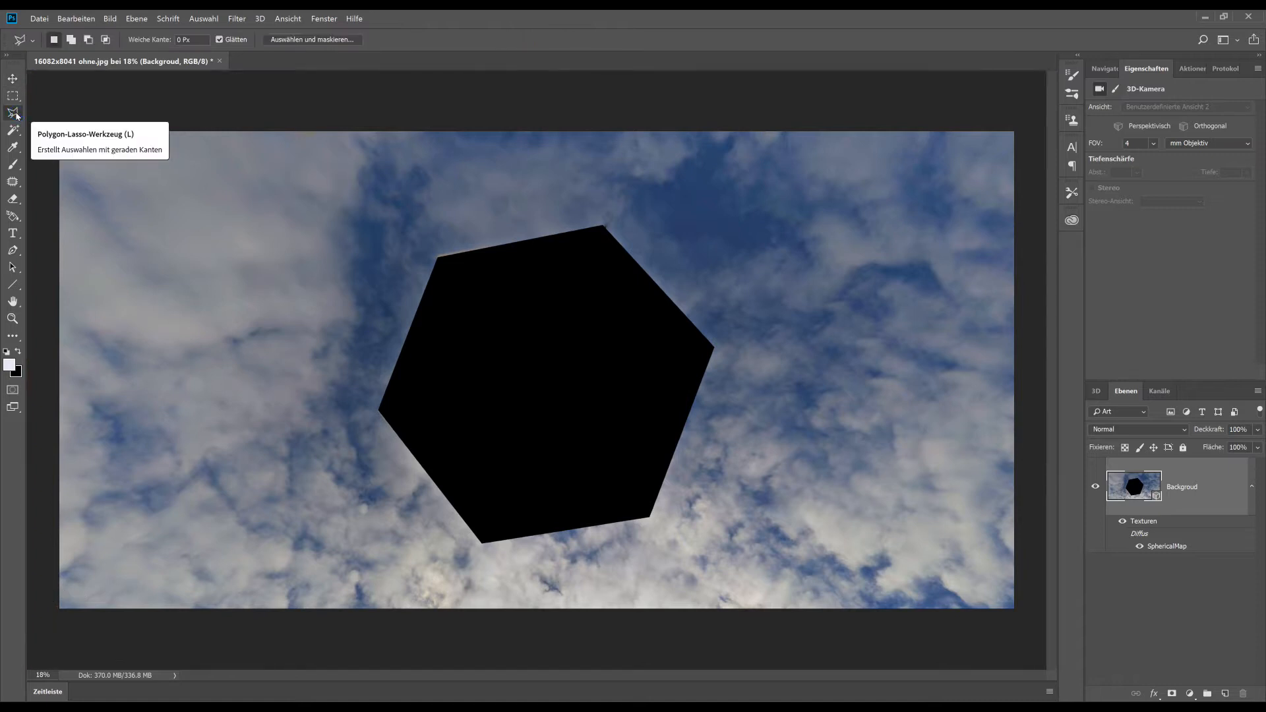
mouse_move(431, 256)
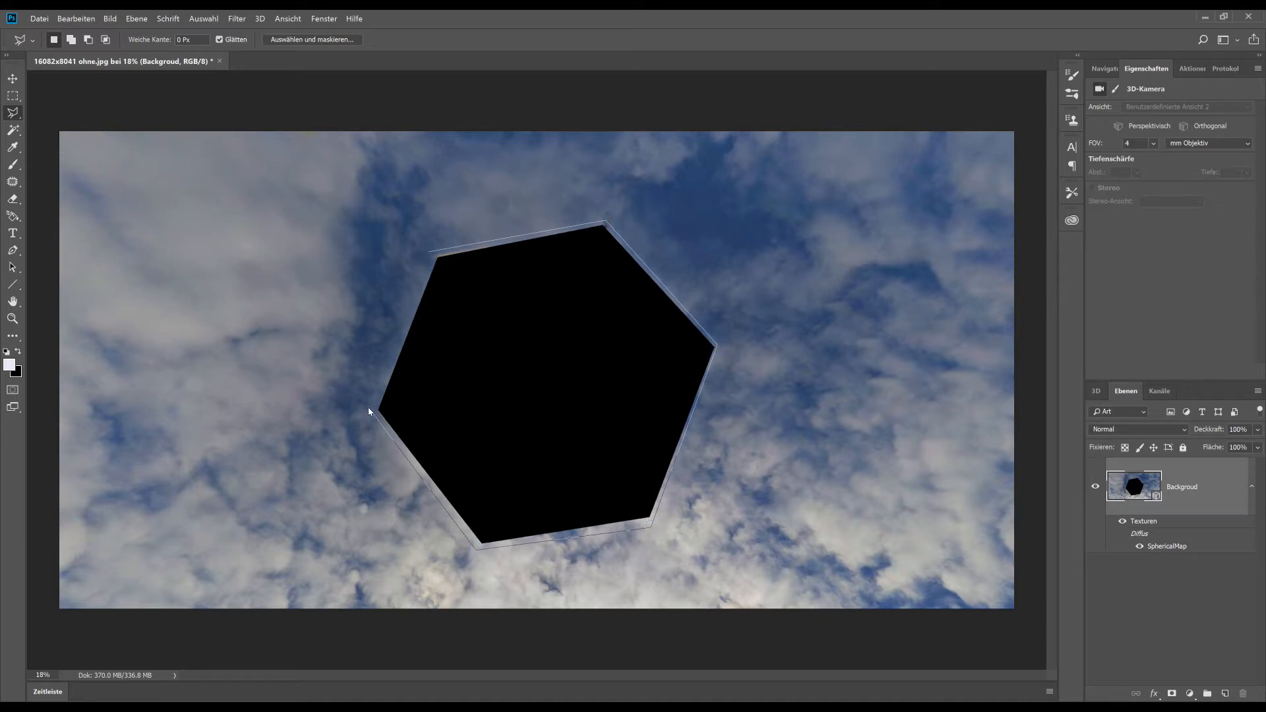
Outline the black hexagon with the Polygon Lasso and content-aware fill it with sky.
click(426, 252)
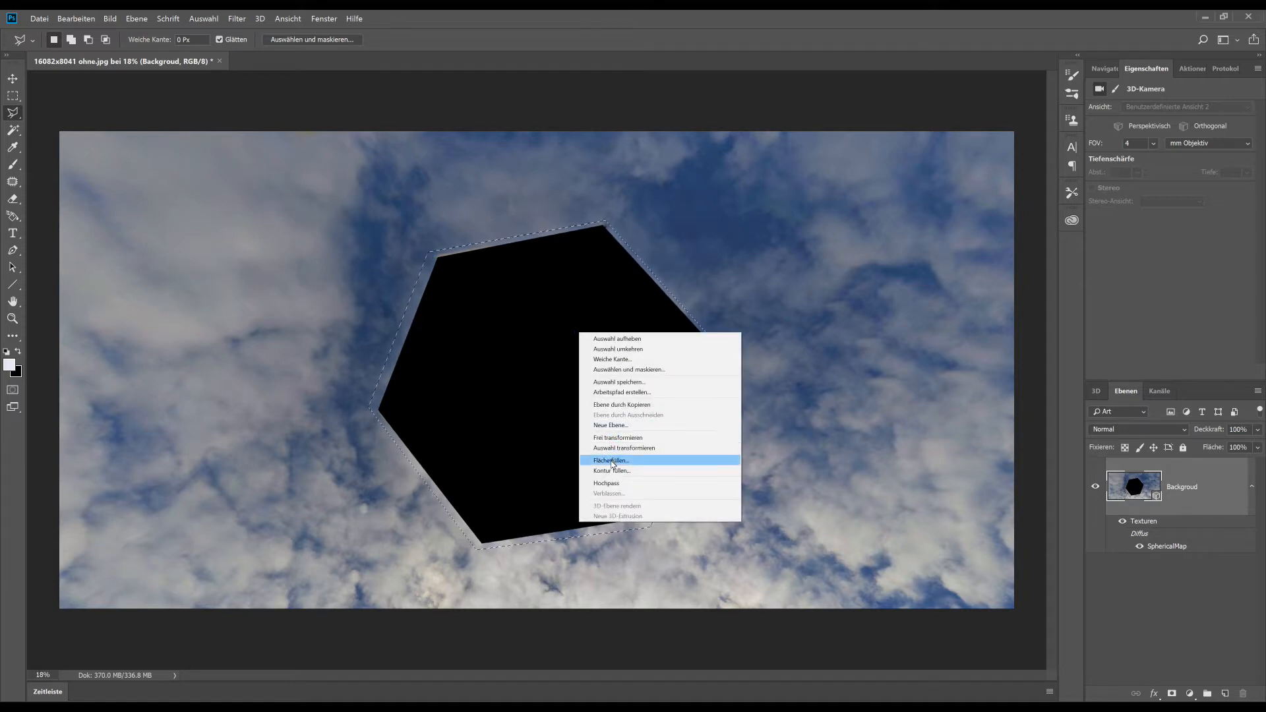
click(610, 460)
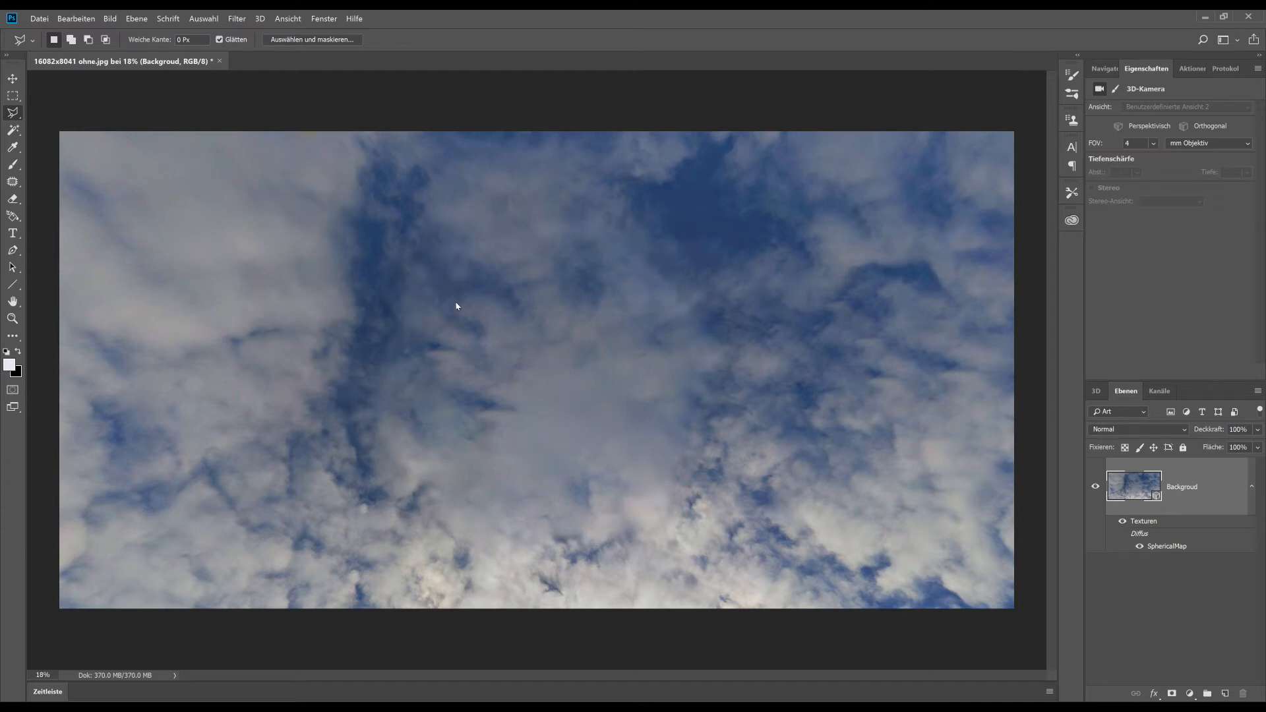
mouse_move(359, 263)
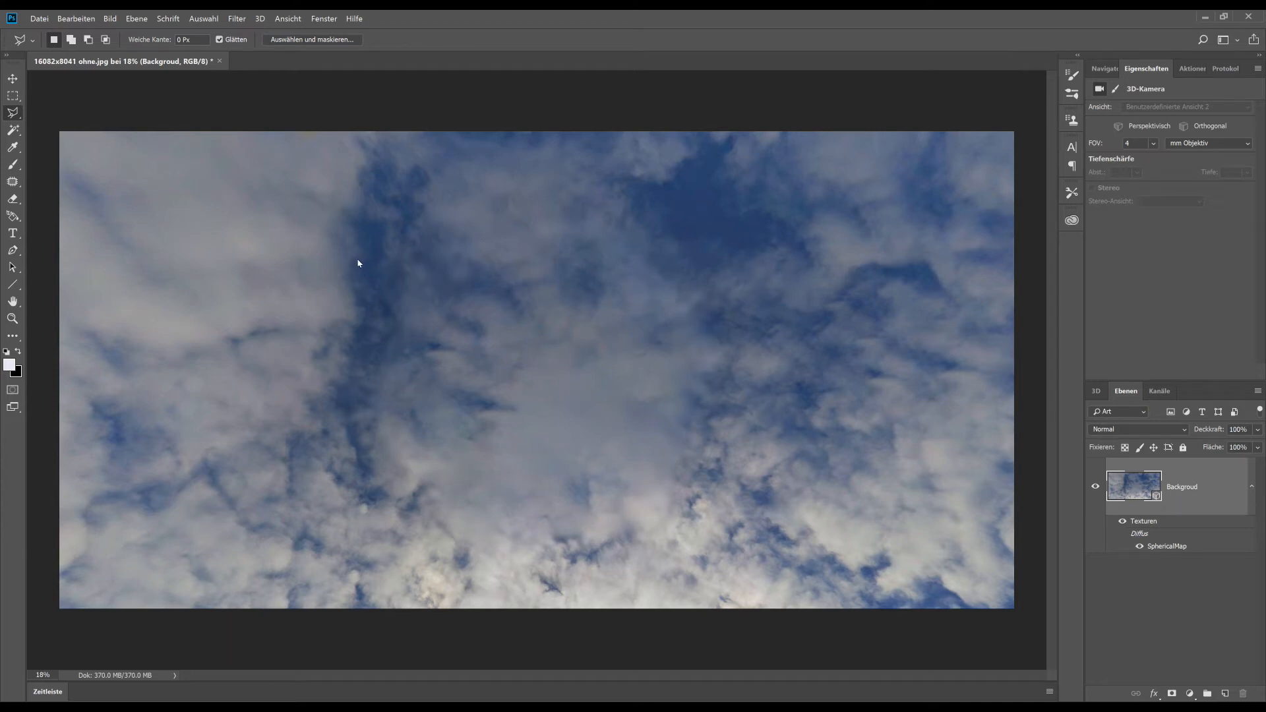
mouse_move(364, 264)
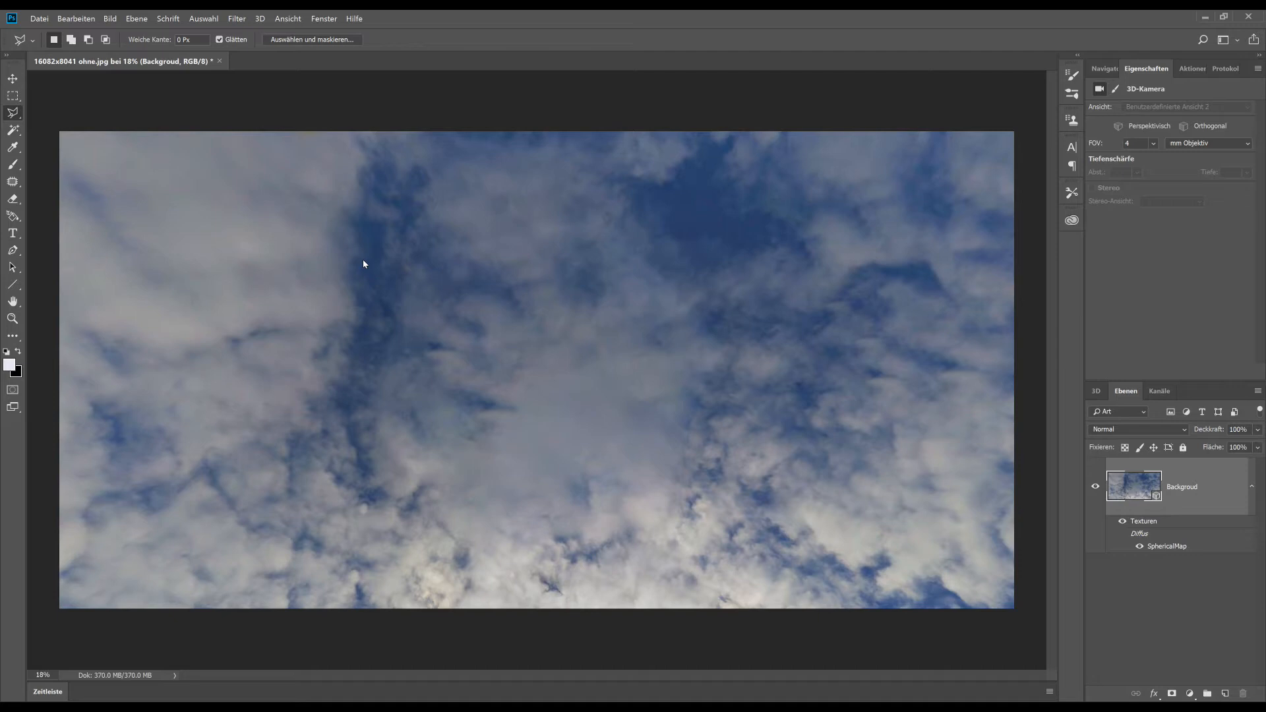
mouse_move(683, 260)
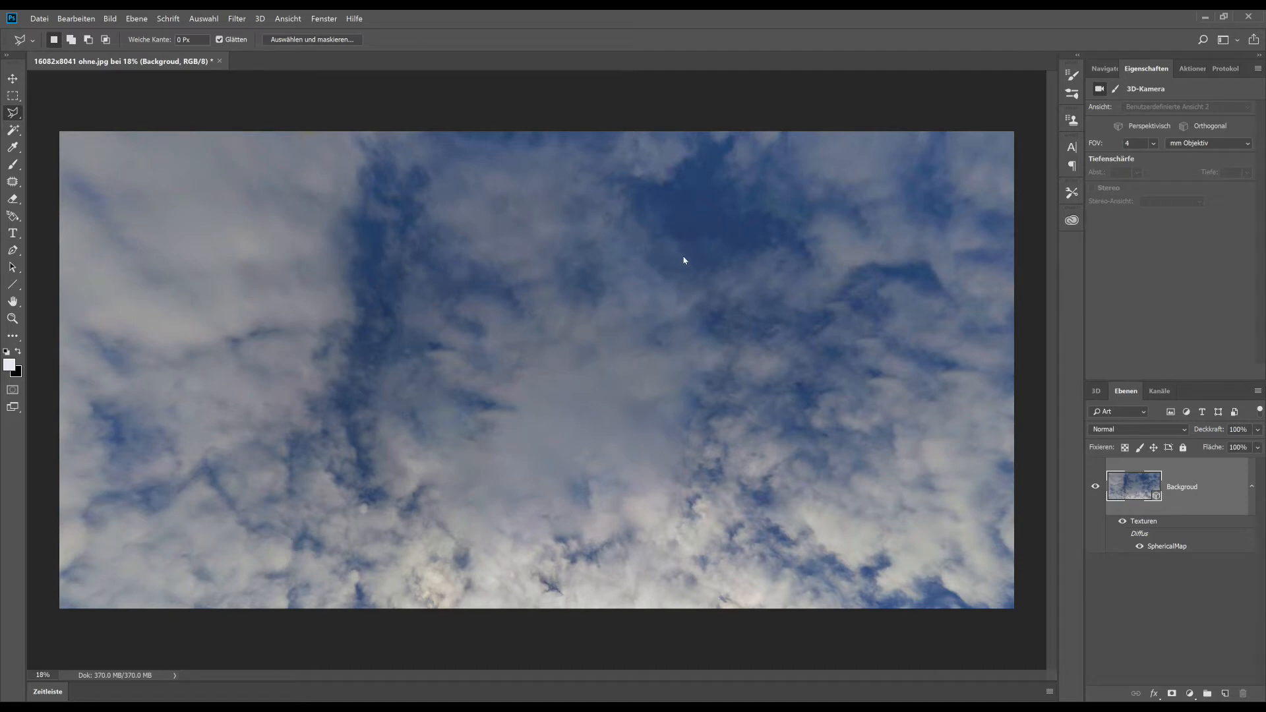
mouse_move(865, 238)
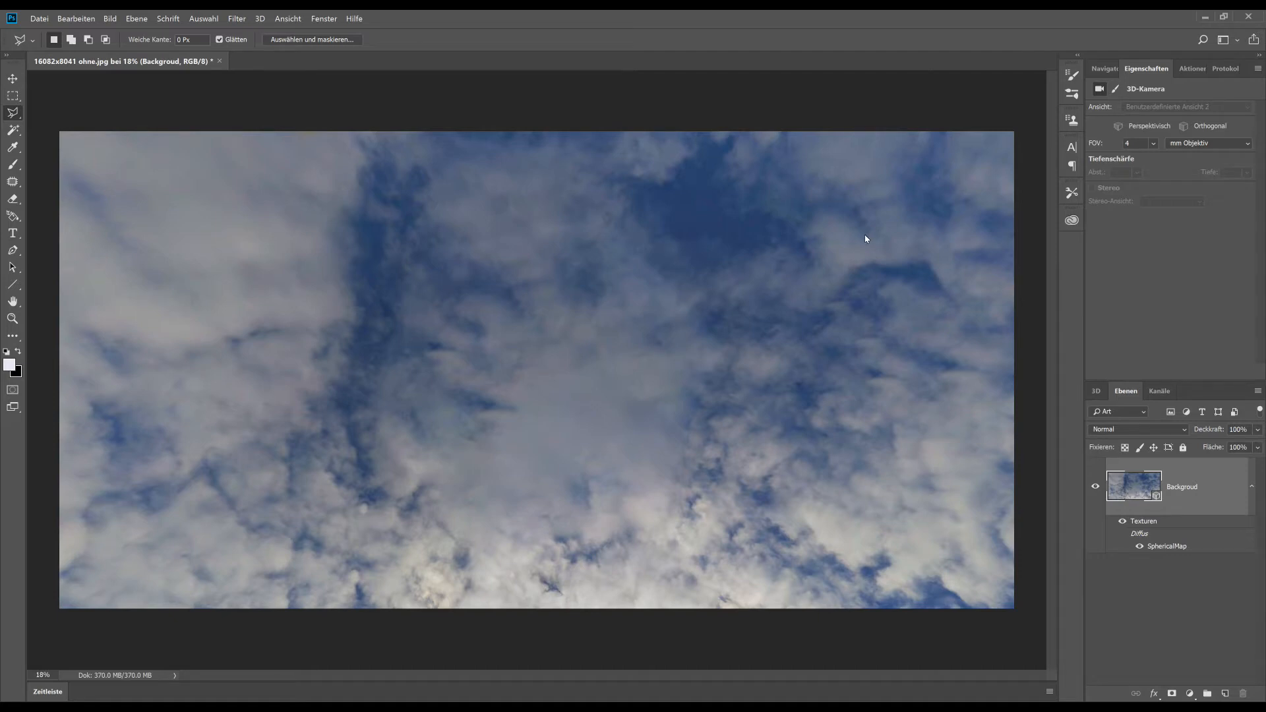
Patch and clone cloud texture over the leftover zenith spot, then look back toward the horizon.
click(8, 79)
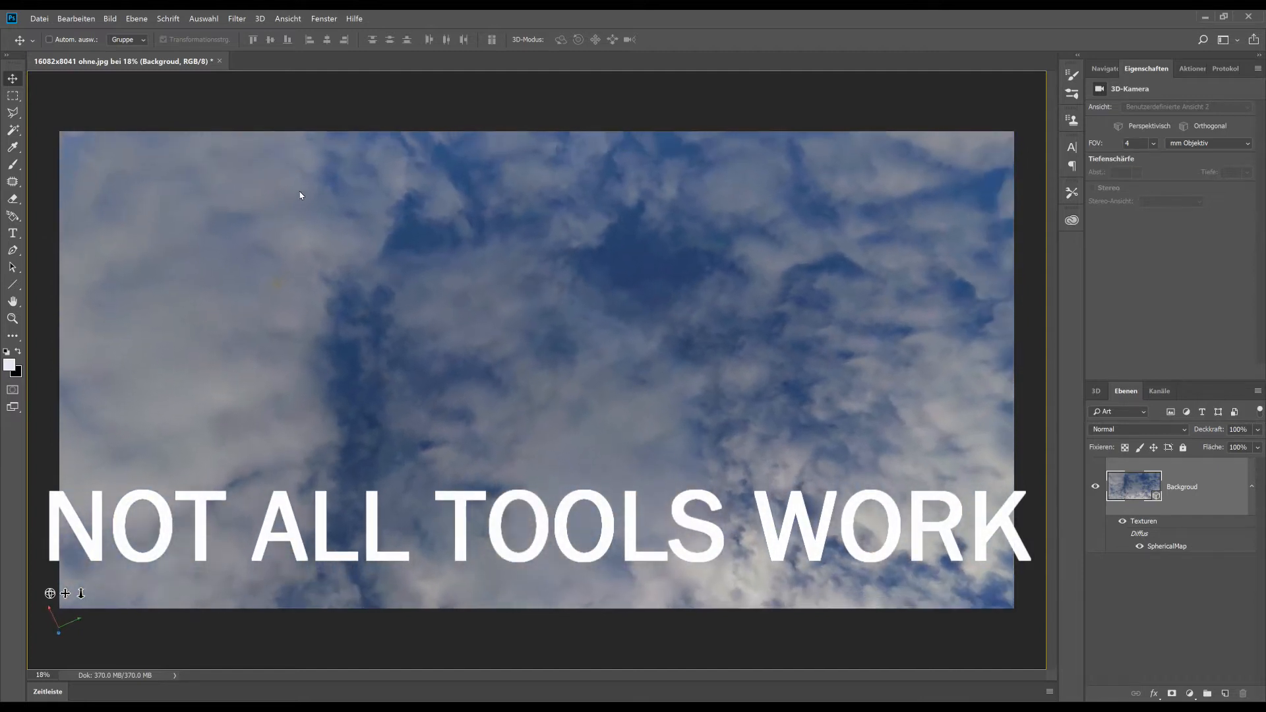
mouse_move(11, 190)
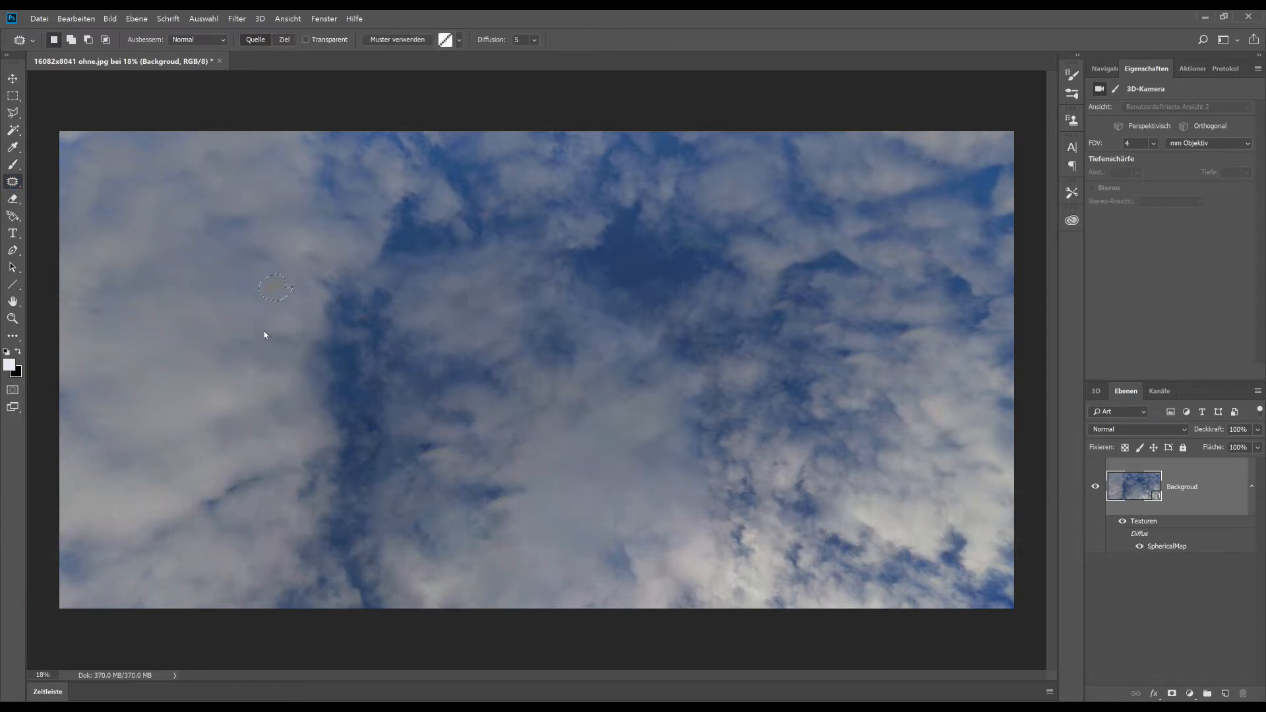
click(14, 199)
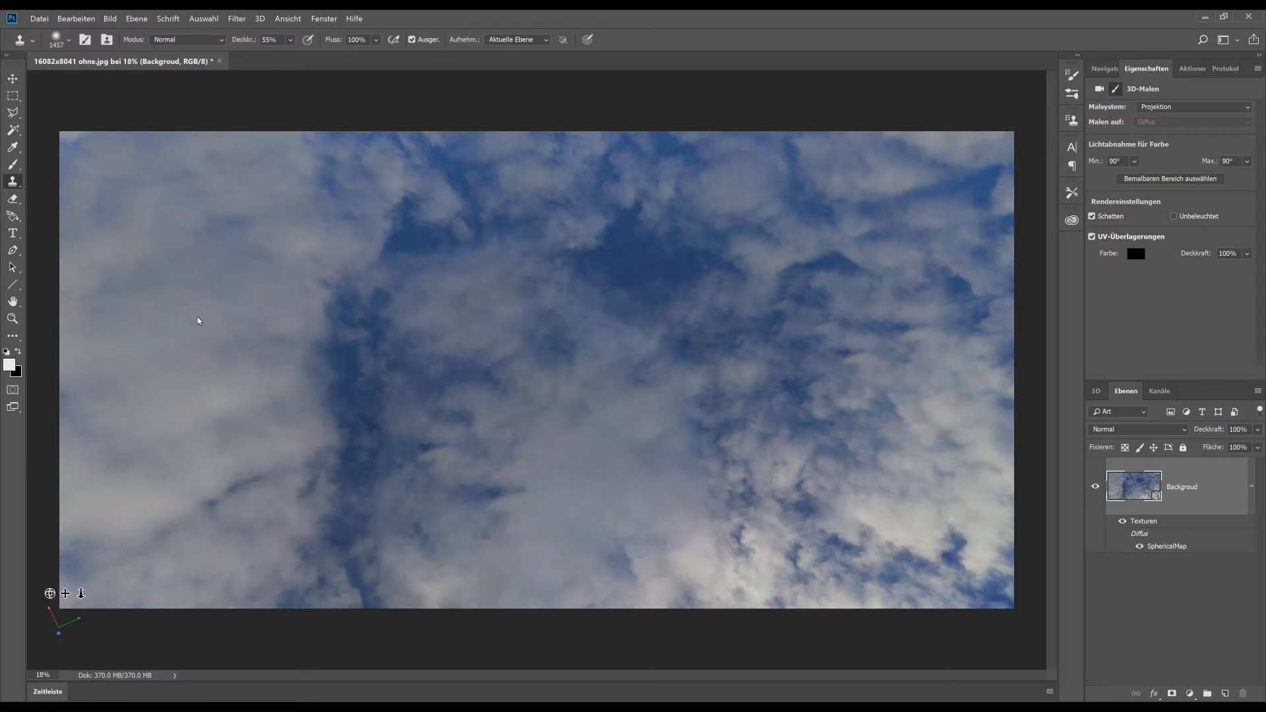
click(10, 80)
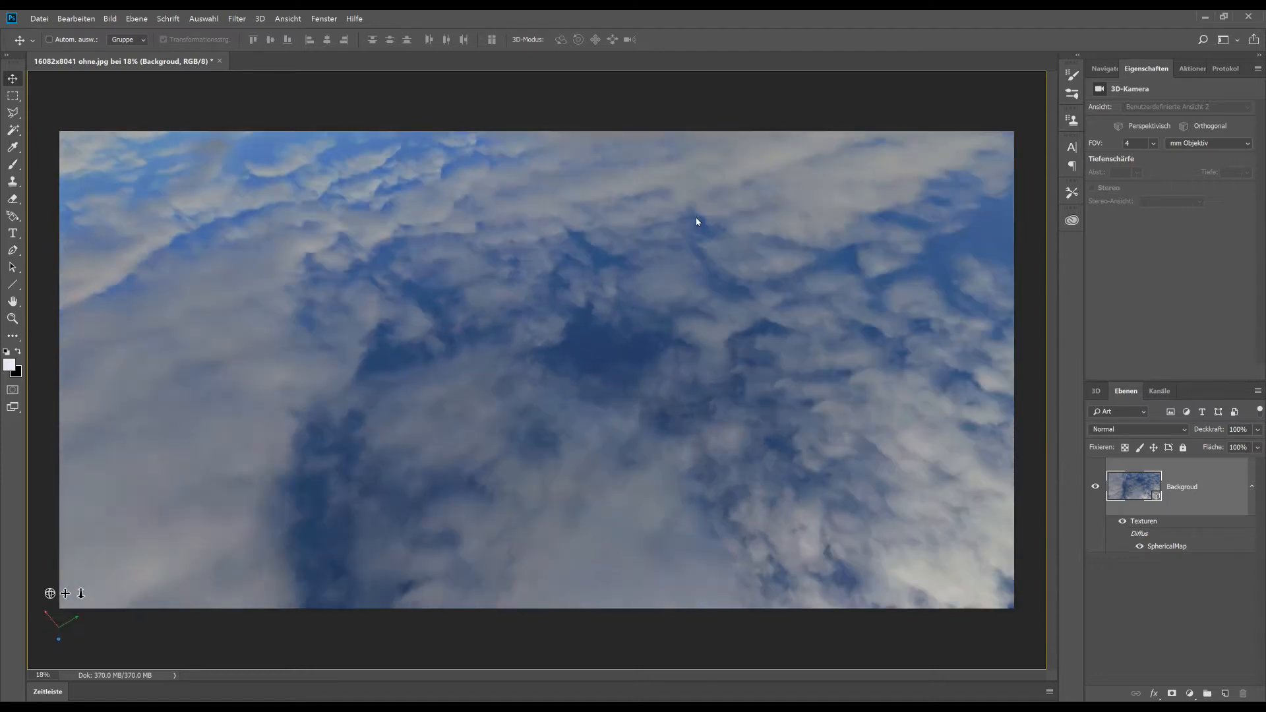
drag(696, 222, 775, 292)
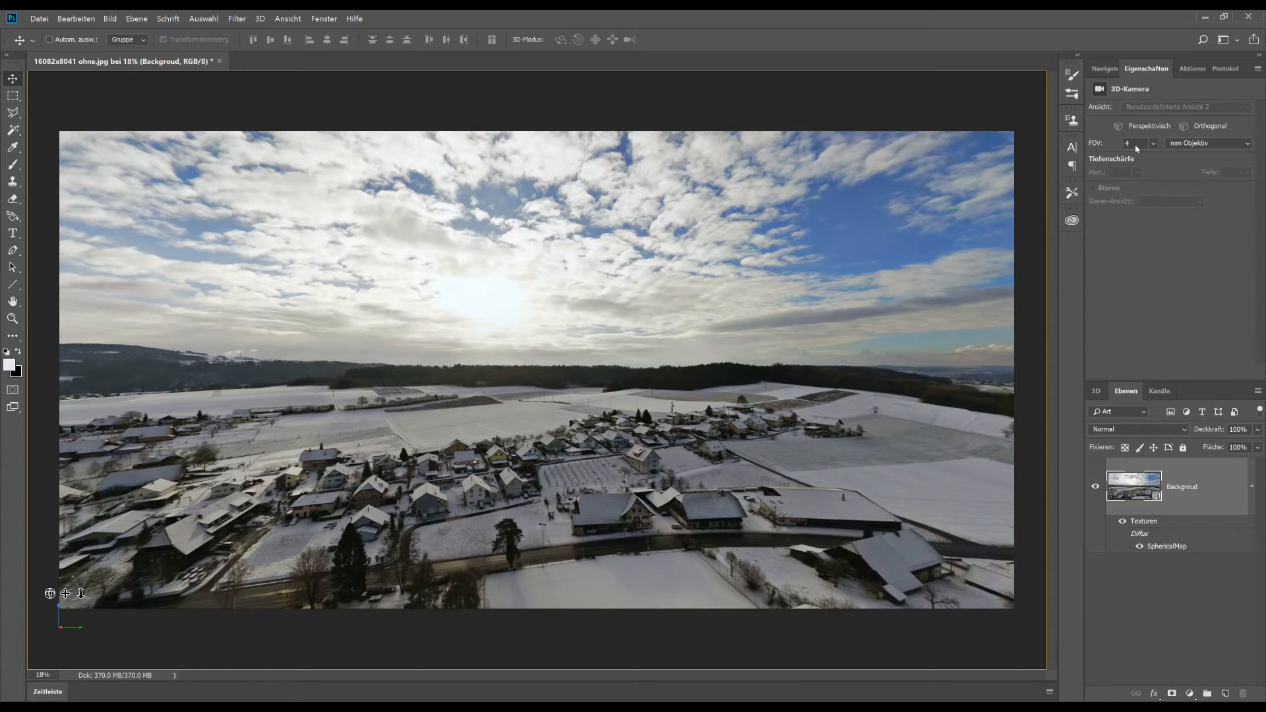
Edit the 3D camera's FOV in Properties and rotate the view around the village.
click(1129, 144)
text(8)
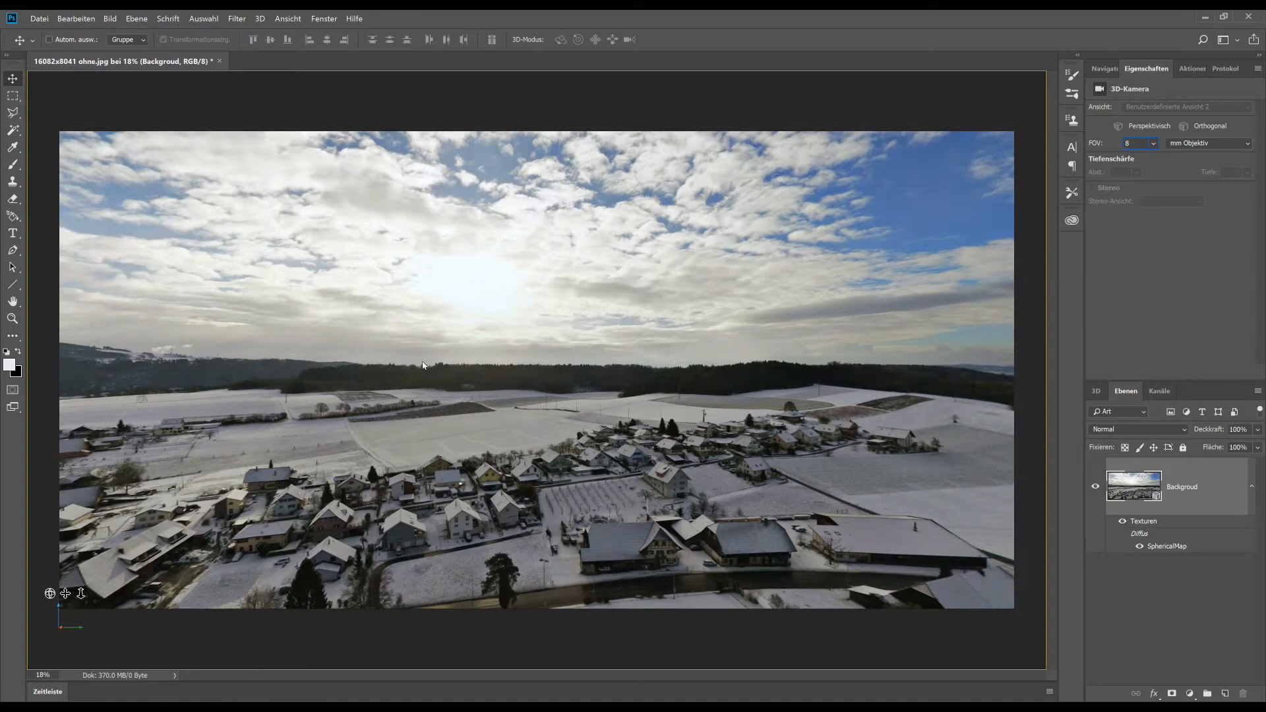
mouse_move(466, 356)
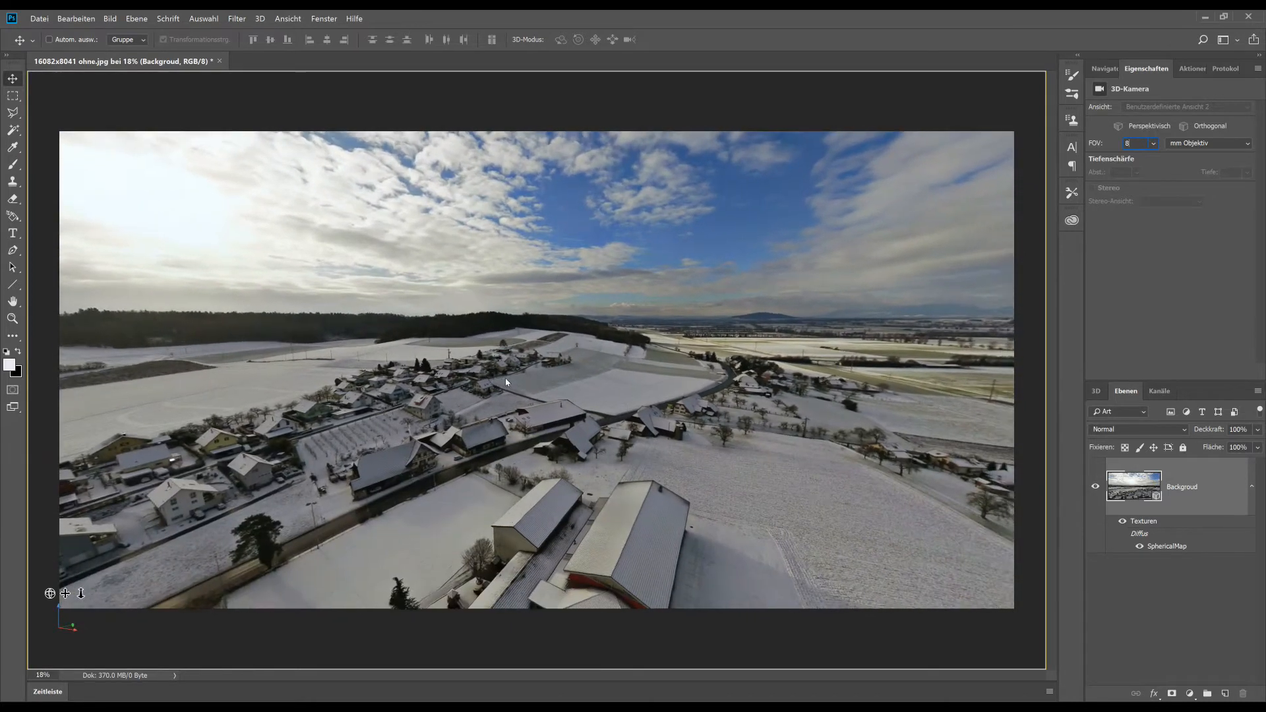
drag(506, 383, 533, 427)
text(P3P Panorama)
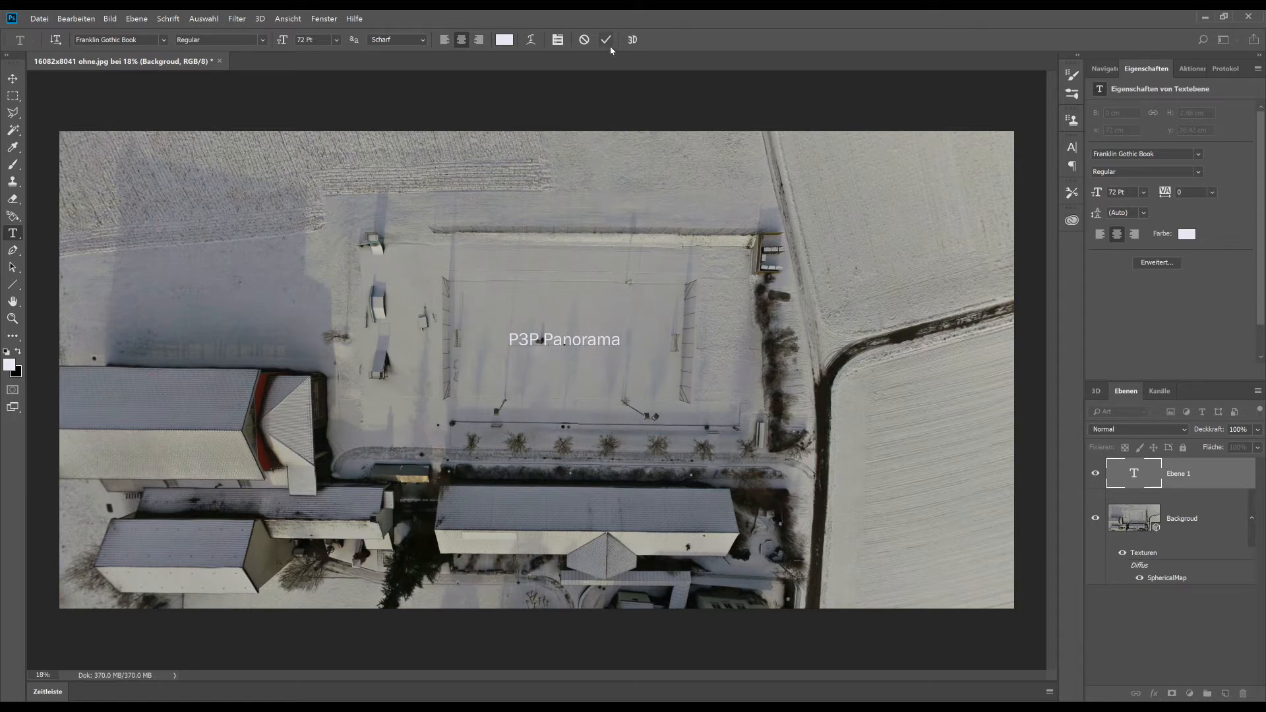
Commit the 'P3P Panorama' text and nudge the layer down onto the middle of the field.
click(607, 40)
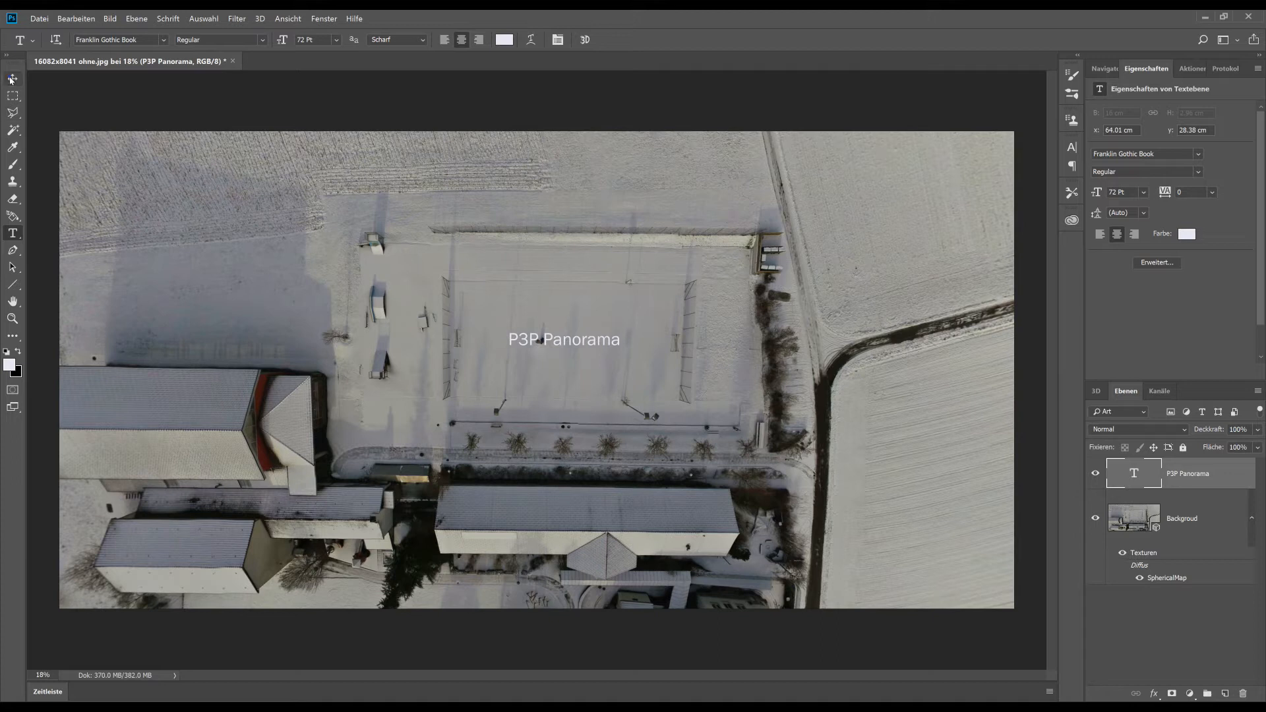
click(11, 79)
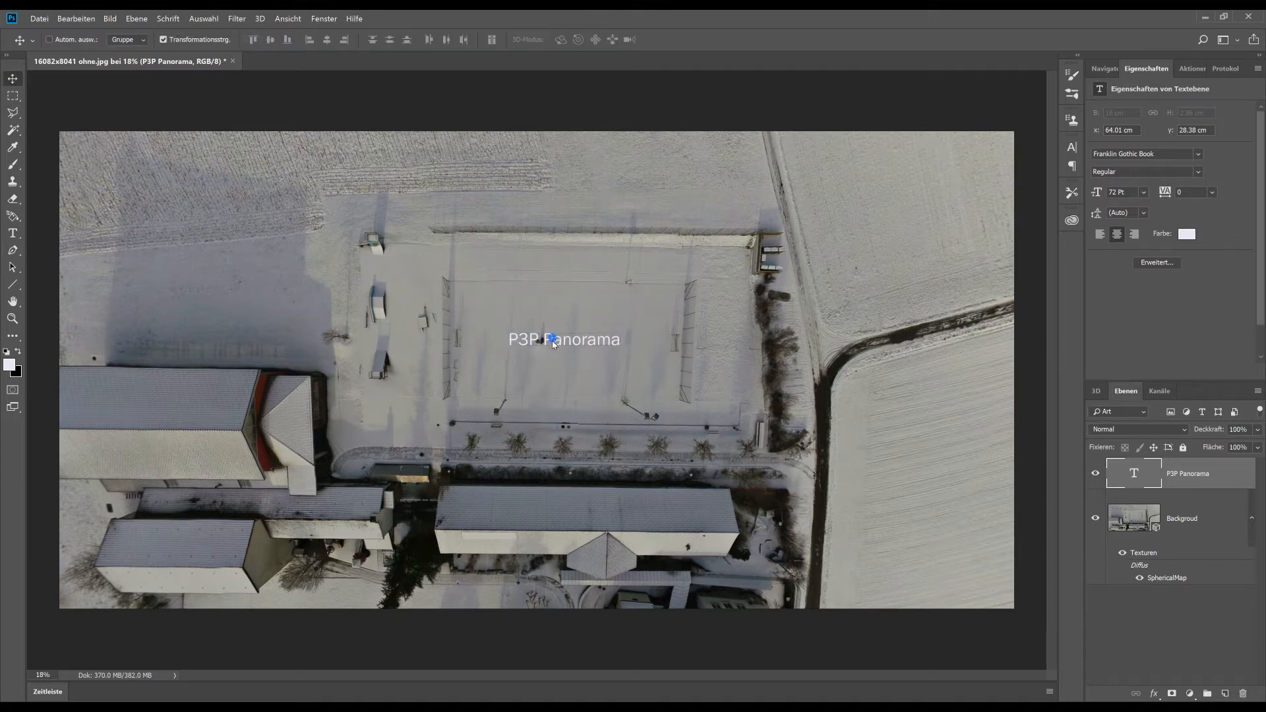
drag(553, 339, 555, 352)
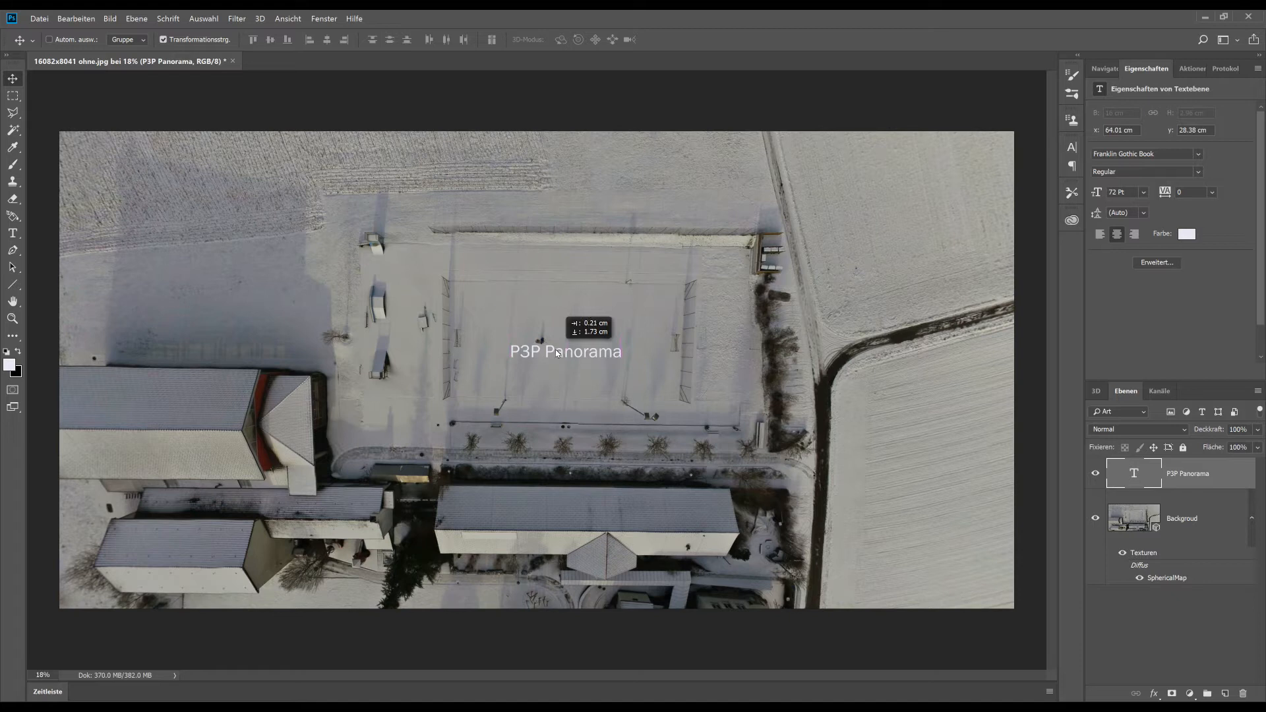
drag(566, 339, 565, 351)
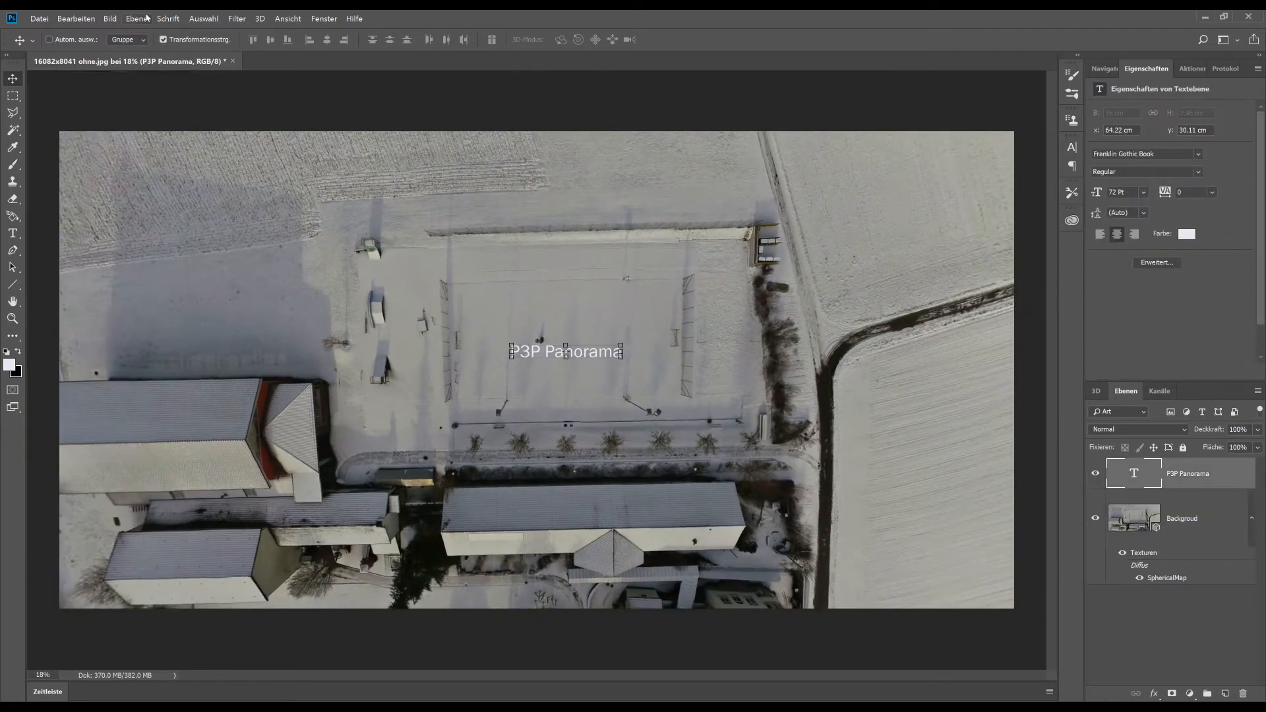
Merge the text layer down into the panorama layer (Ctrl+E) and check the horizon view.
click(135, 18)
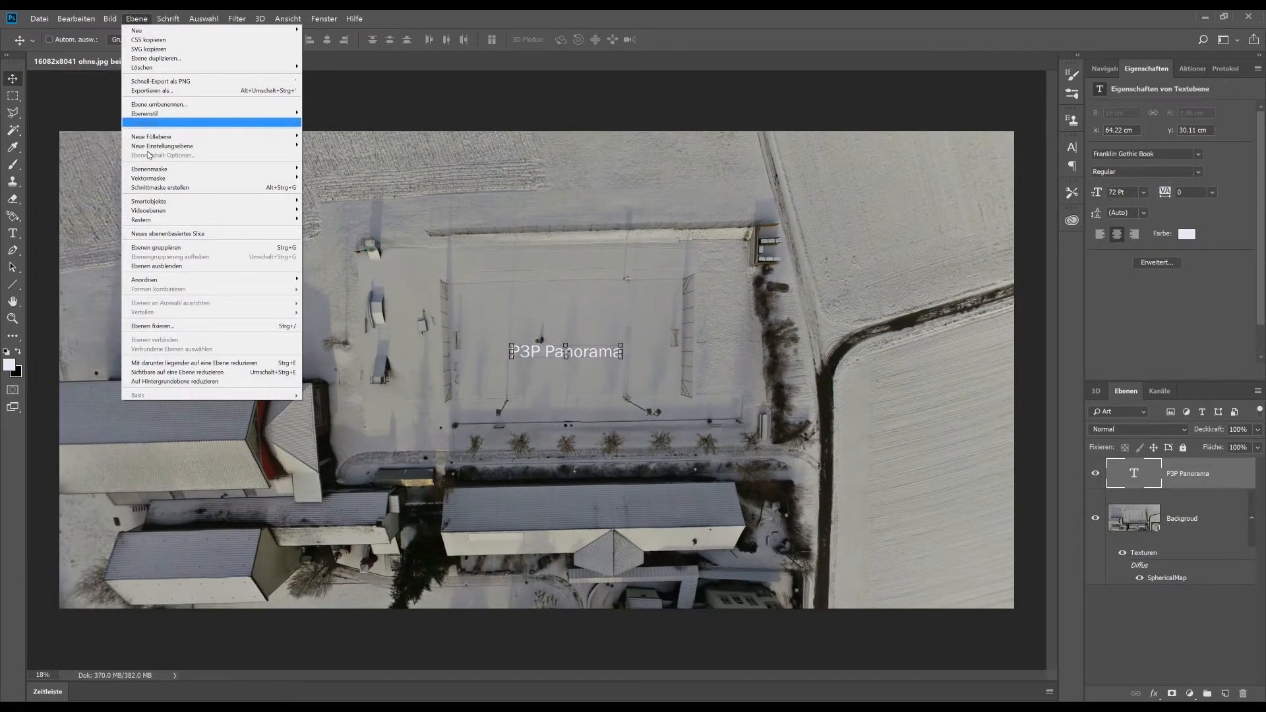
mouse_move(179, 367)
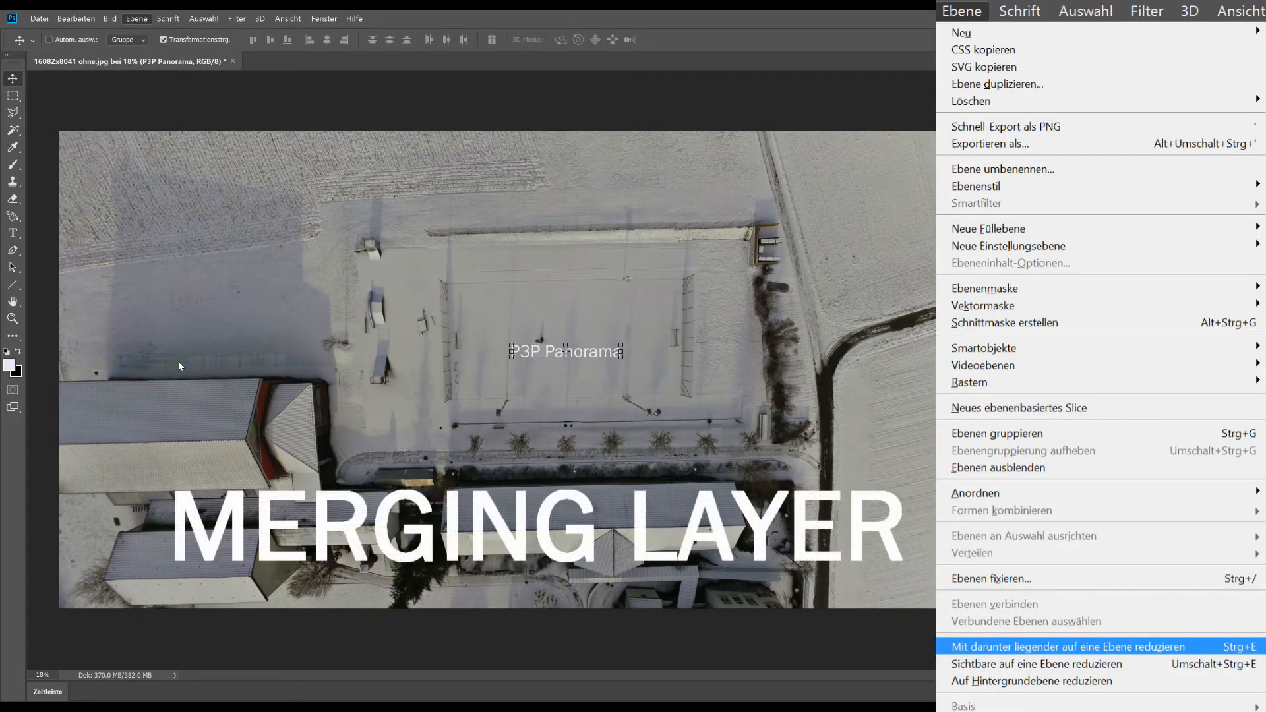
click(1068, 646)
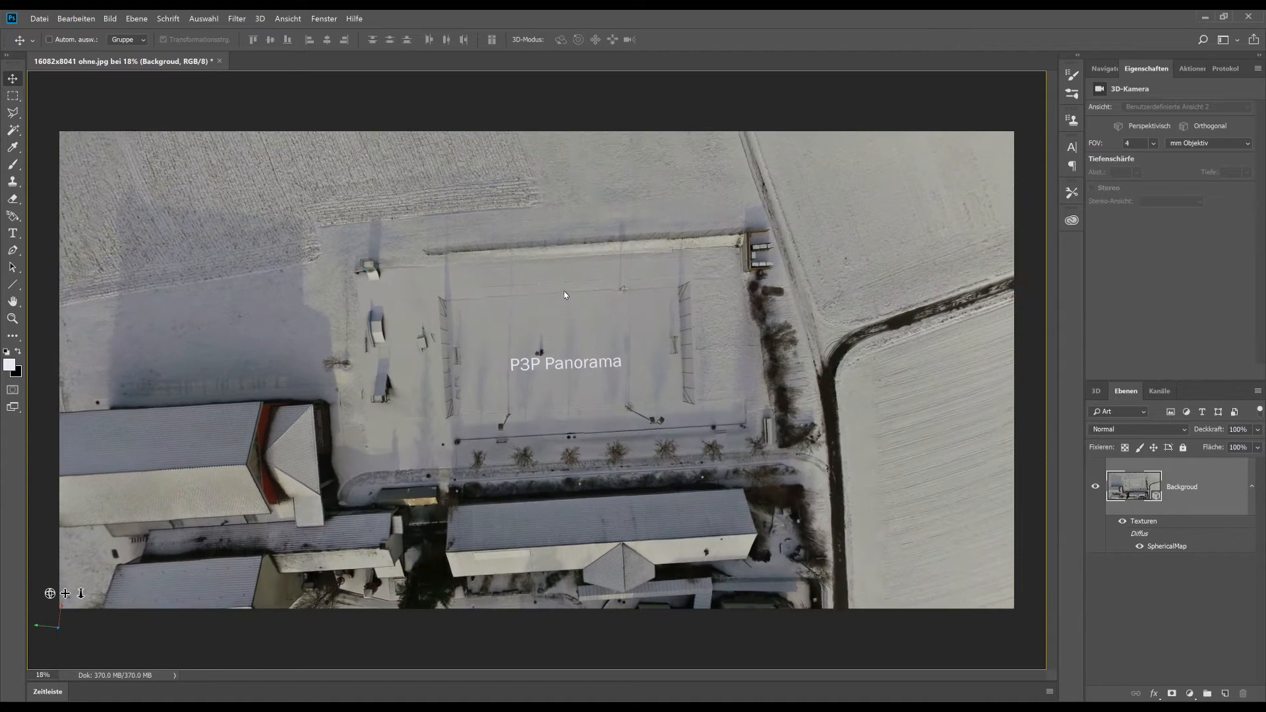
drag(564, 295, 564, 206)
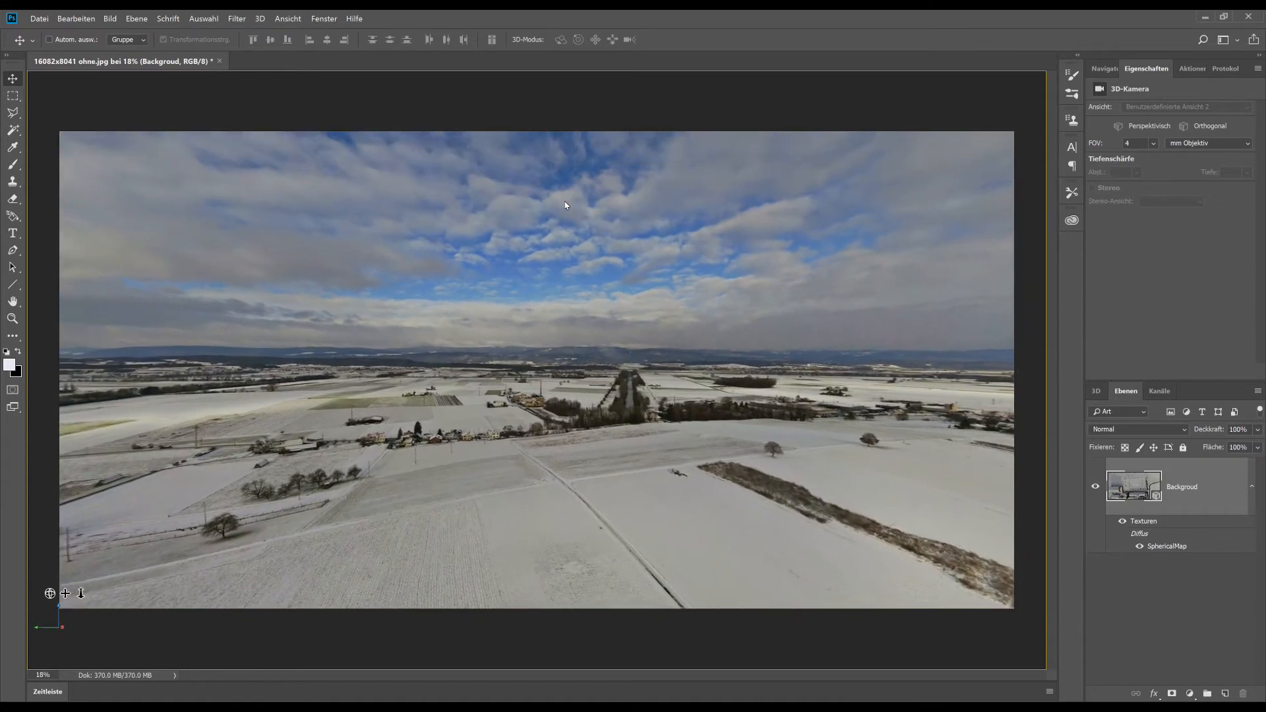
Export the spherical panorama via Panorama exportieren as Final.jpg.
click(257, 19)
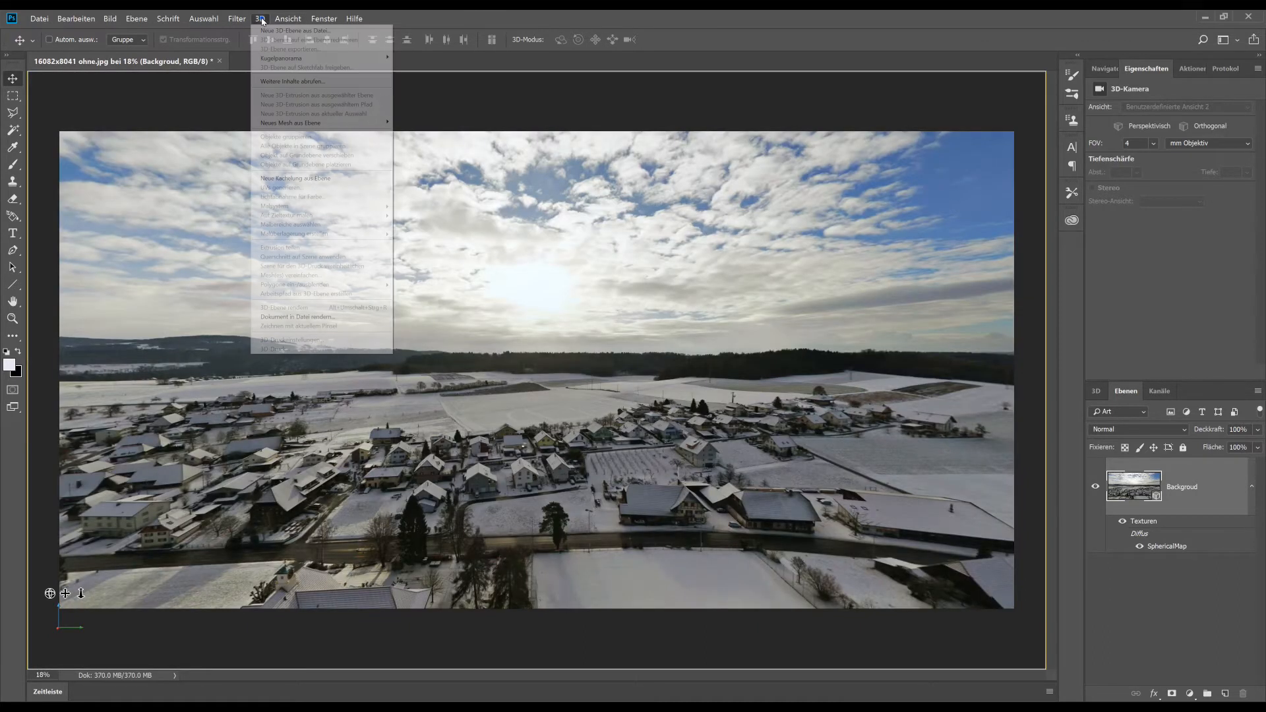
mouse_move(292, 58)
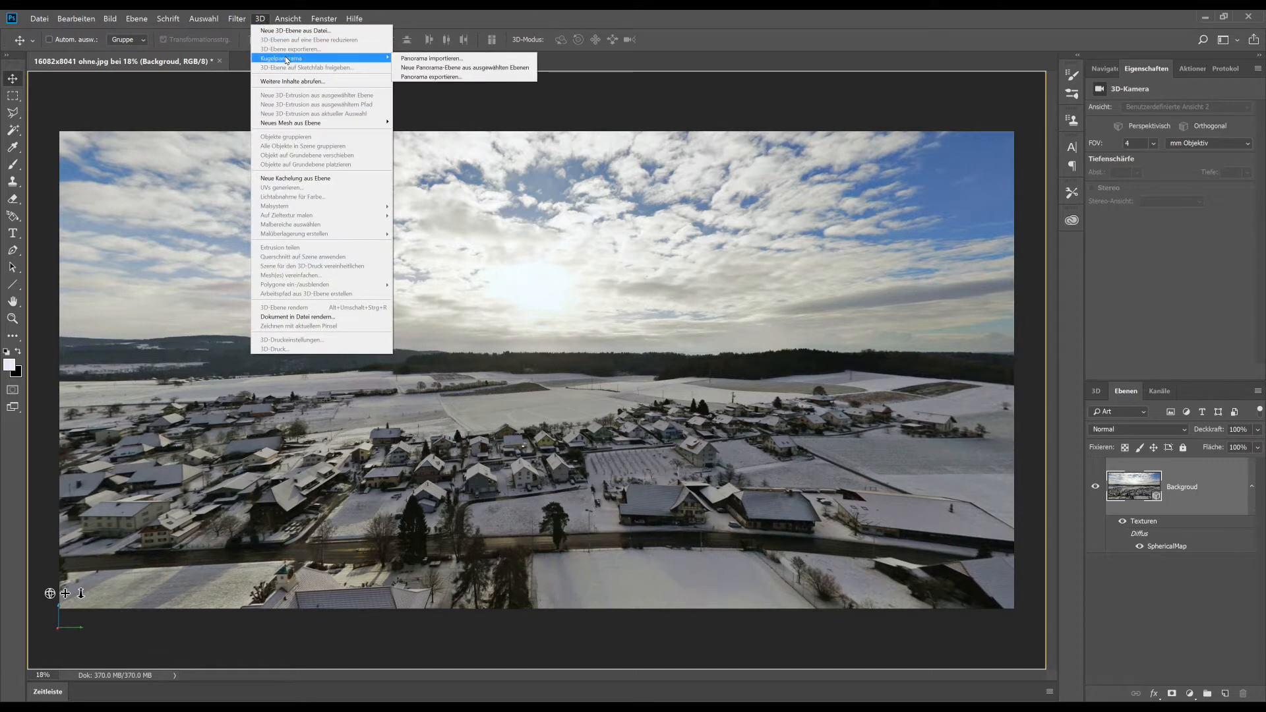
click(431, 76)
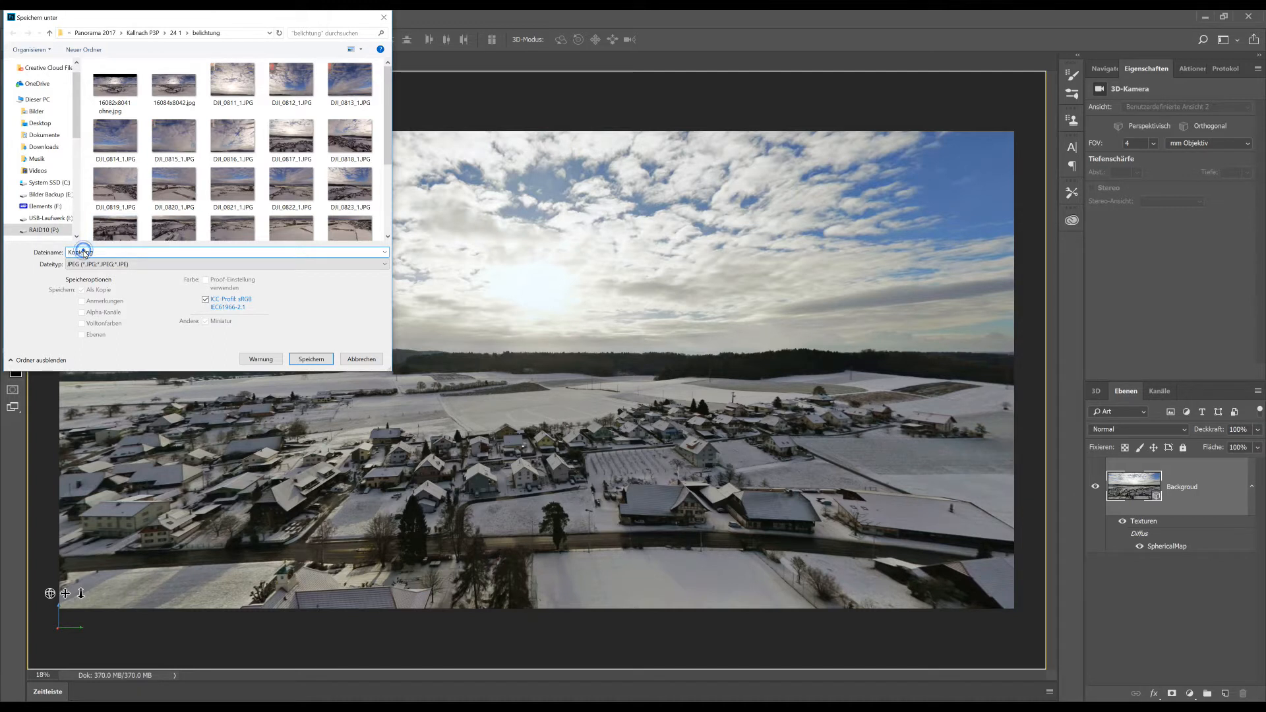
text(Final.jpg)
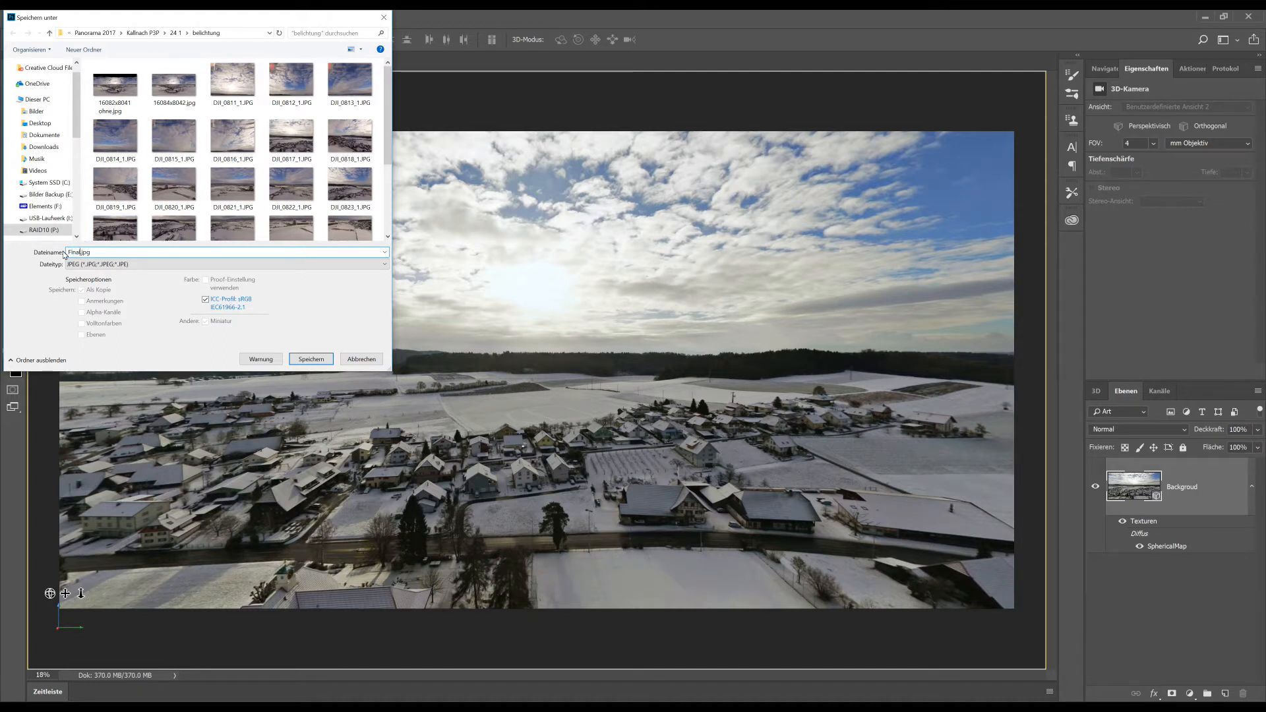
click(311, 358)
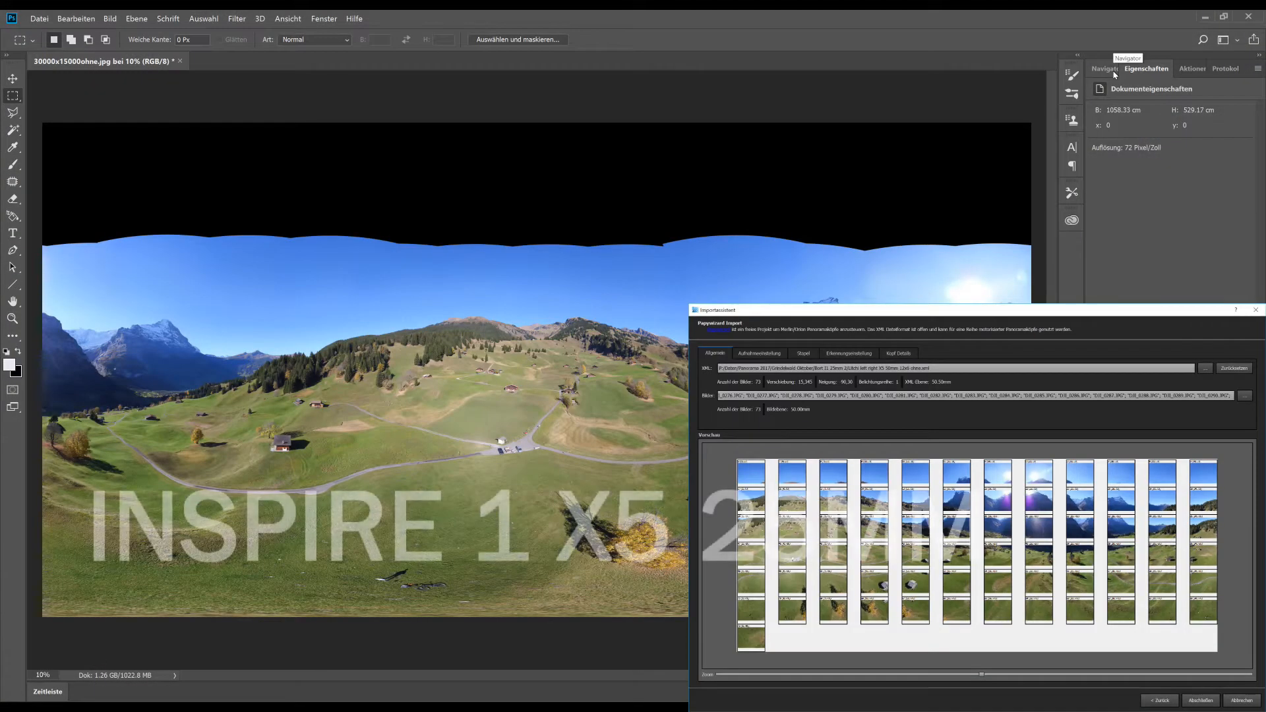
Content-aware fill the selected black sky area with Inhaltsbasiert and deselect.
click(1105, 69)
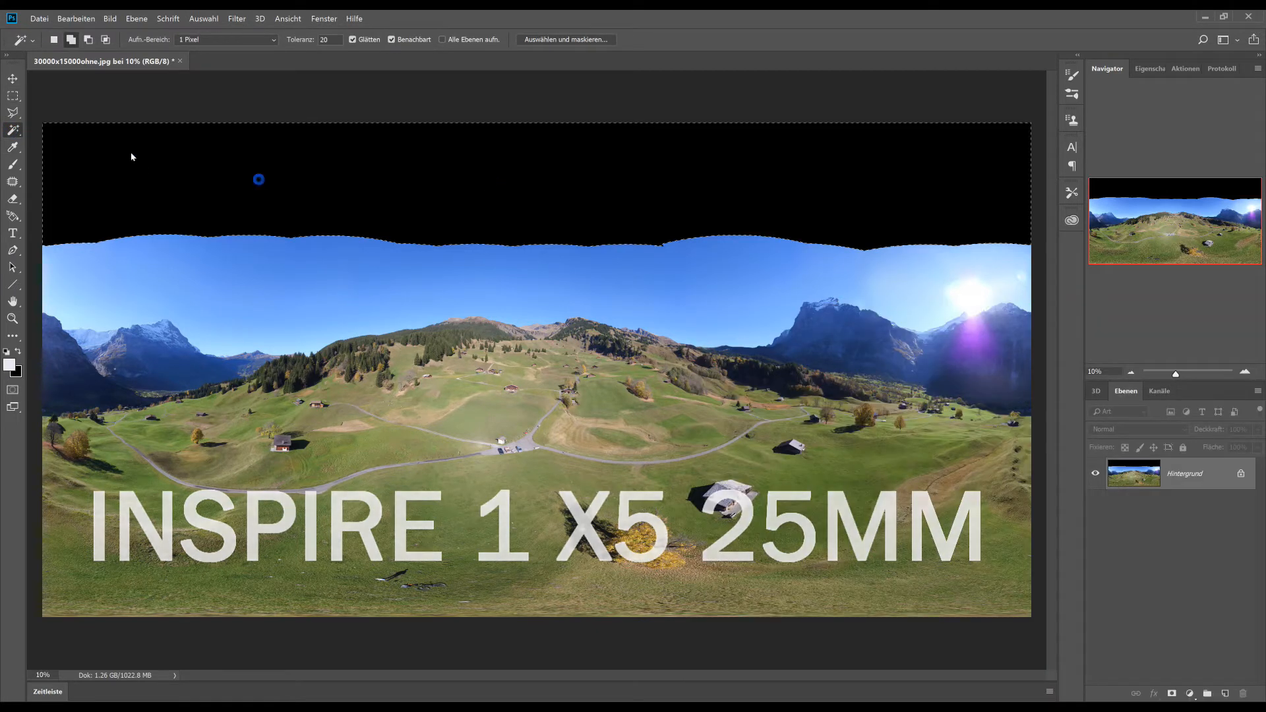
right_click(602, 161)
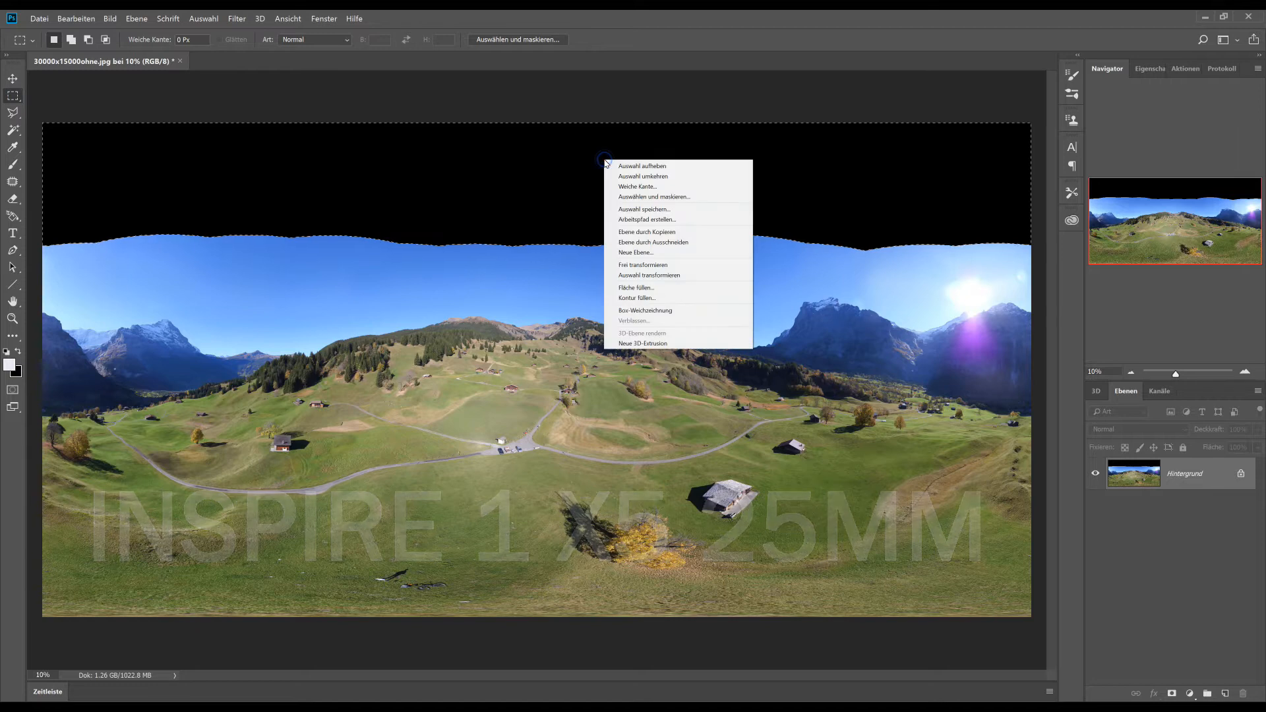
click(635, 288)
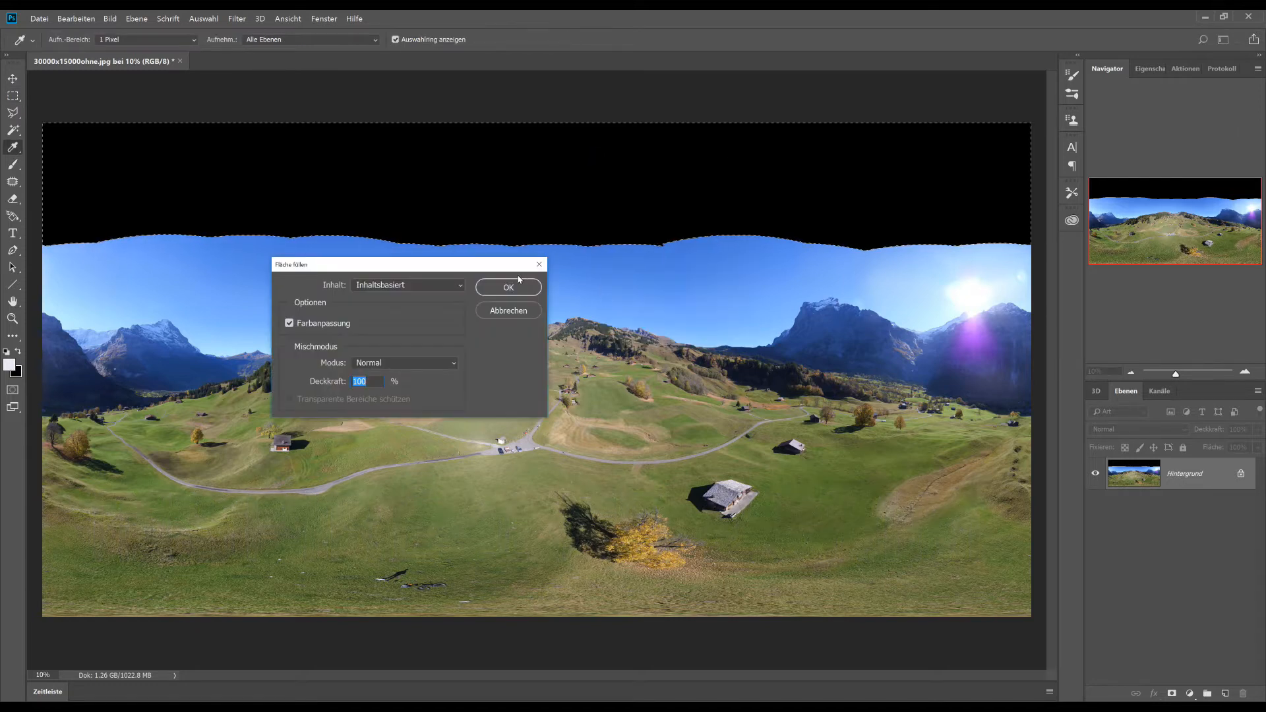
click(508, 288)
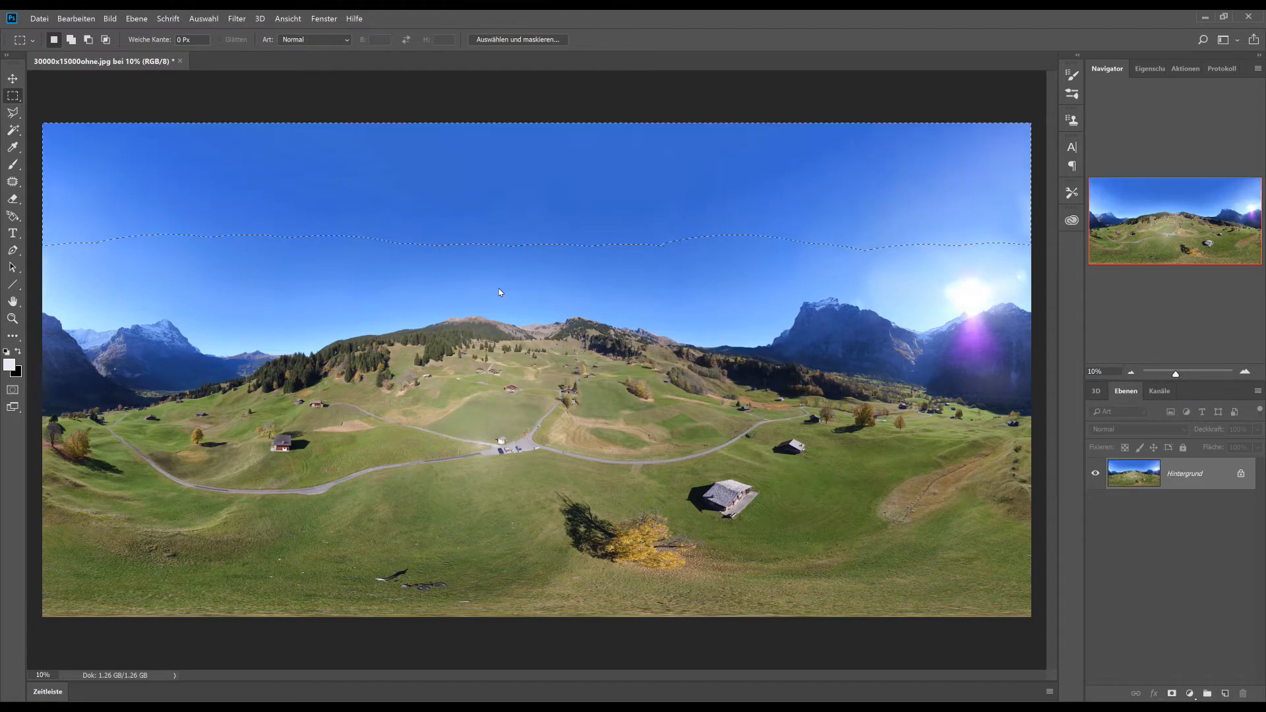
key(Ctrl+D)
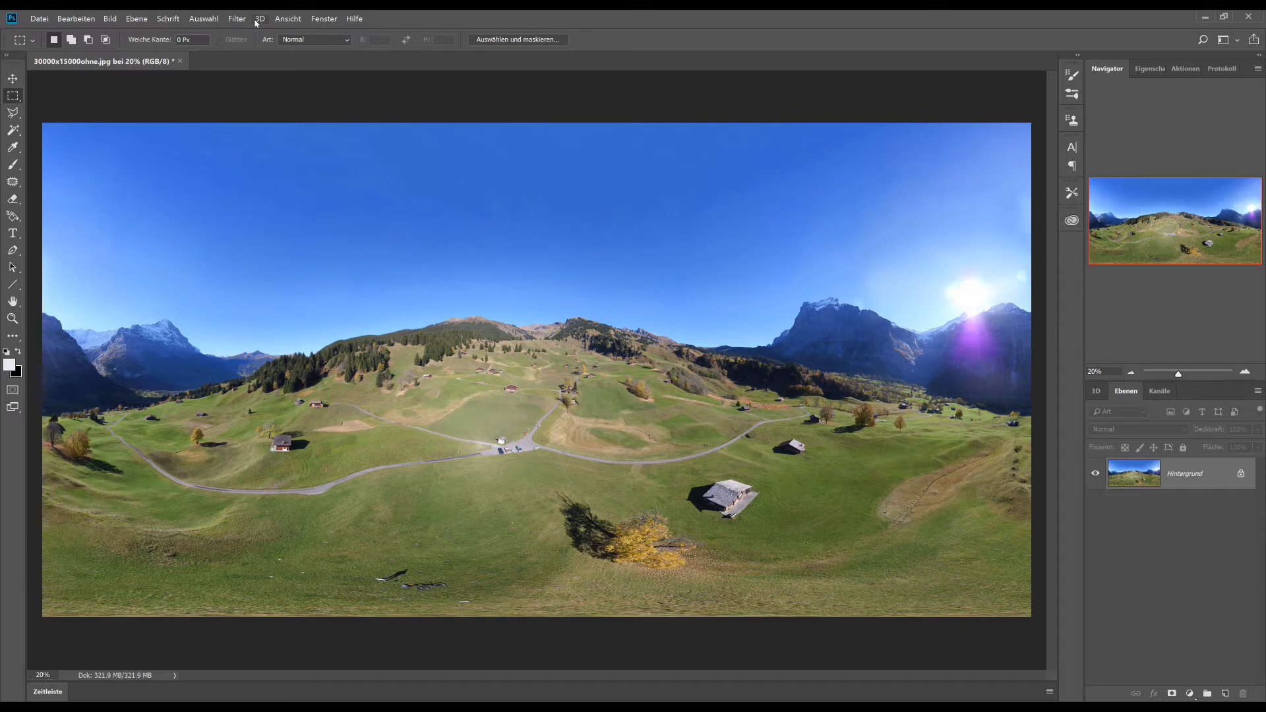
Create a spherical panorama layer from the alpine image and bring up the 3D camera settings.
click(253, 19)
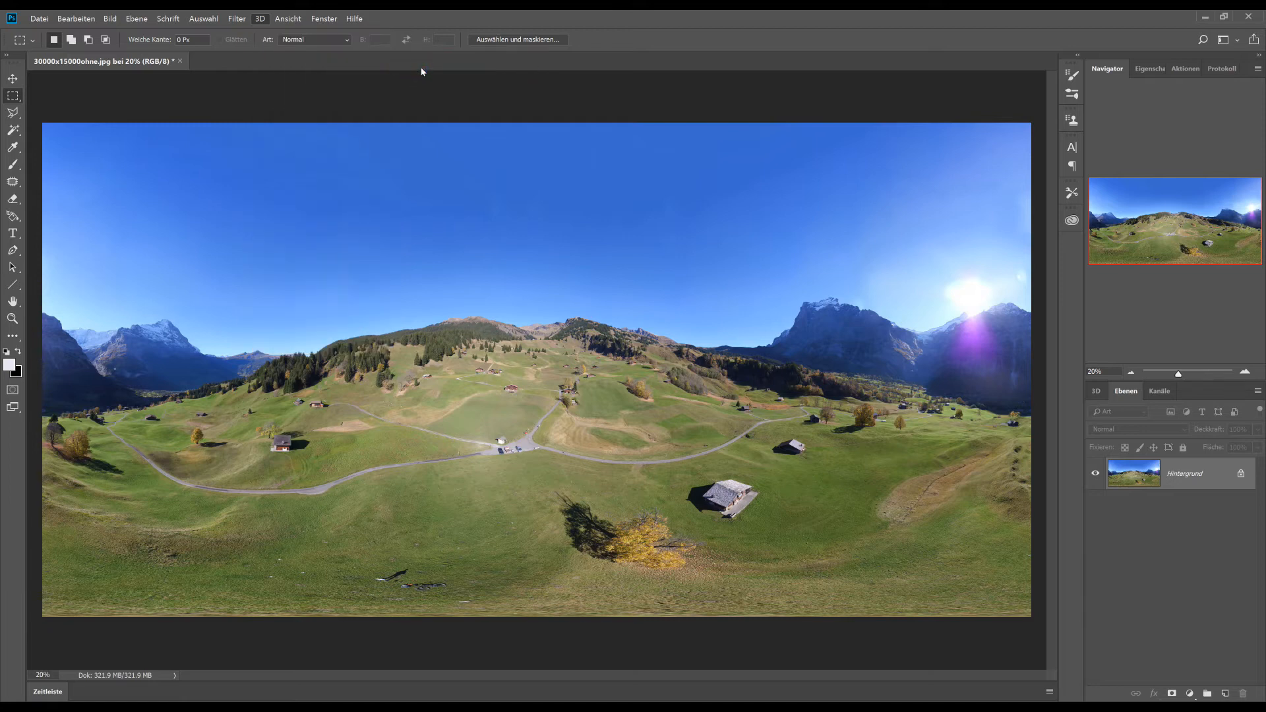
mouse_move(637, 231)
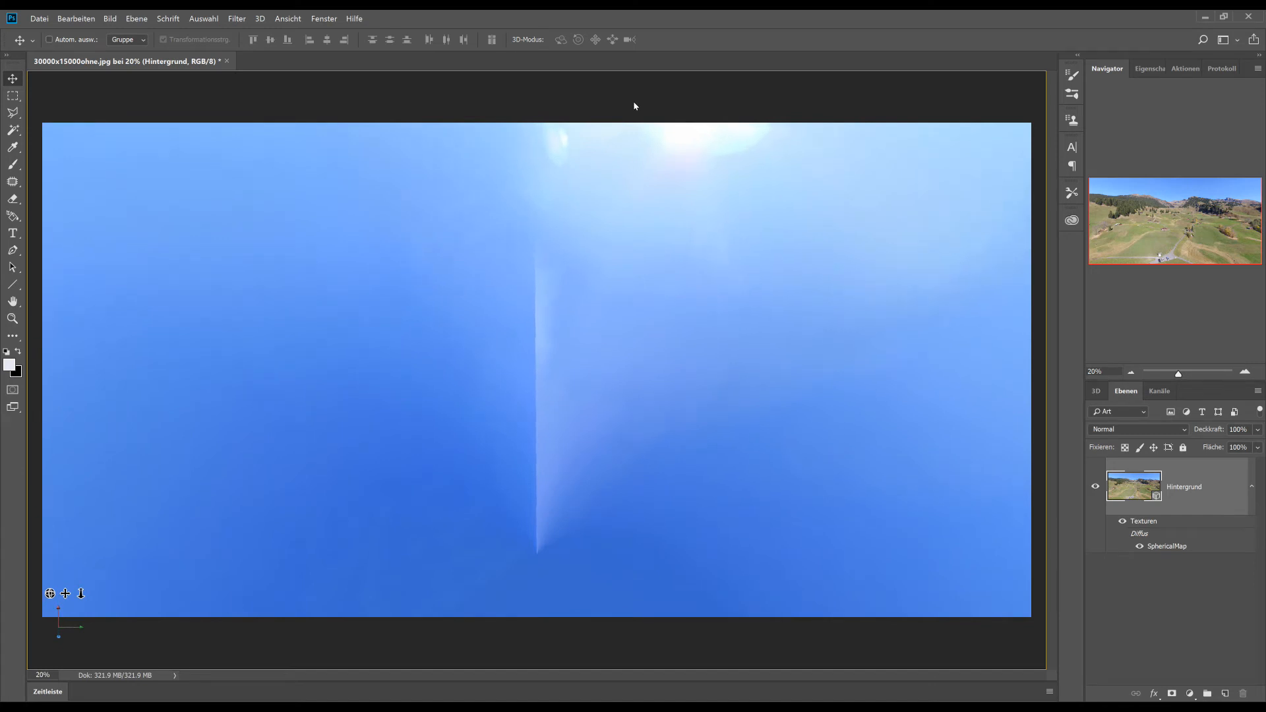
mouse_move(640, 193)
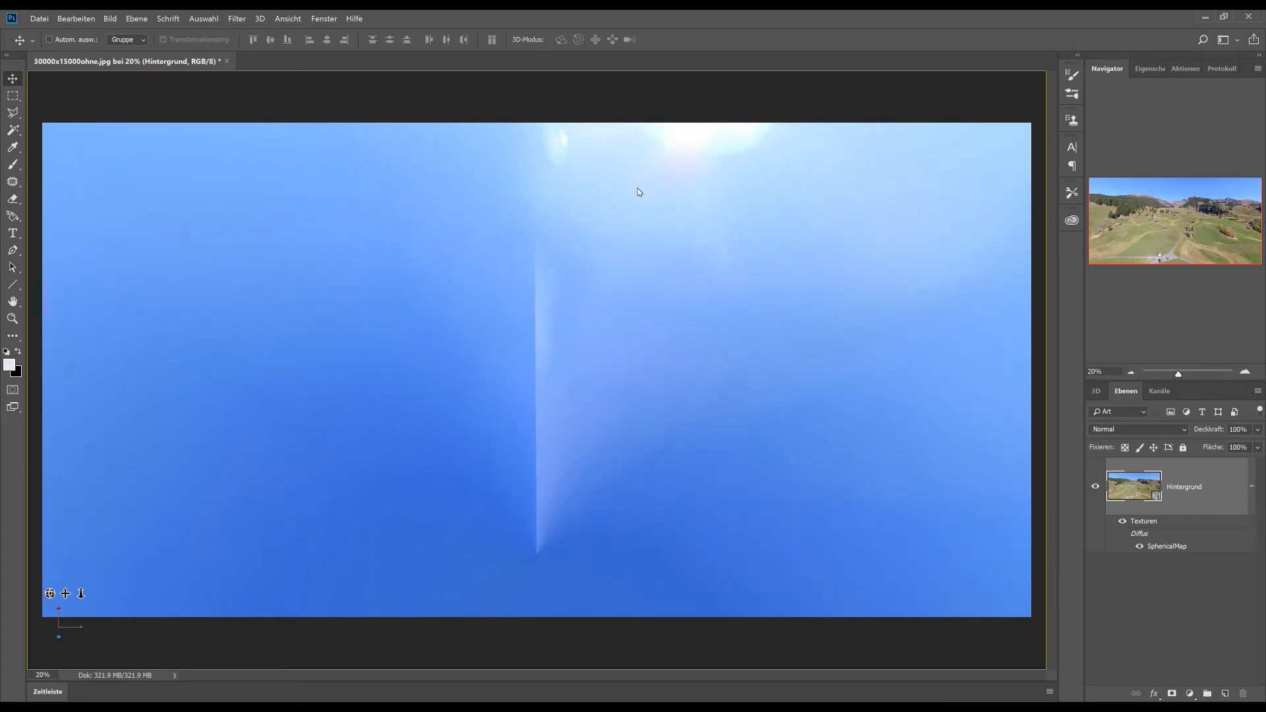
click(1150, 69)
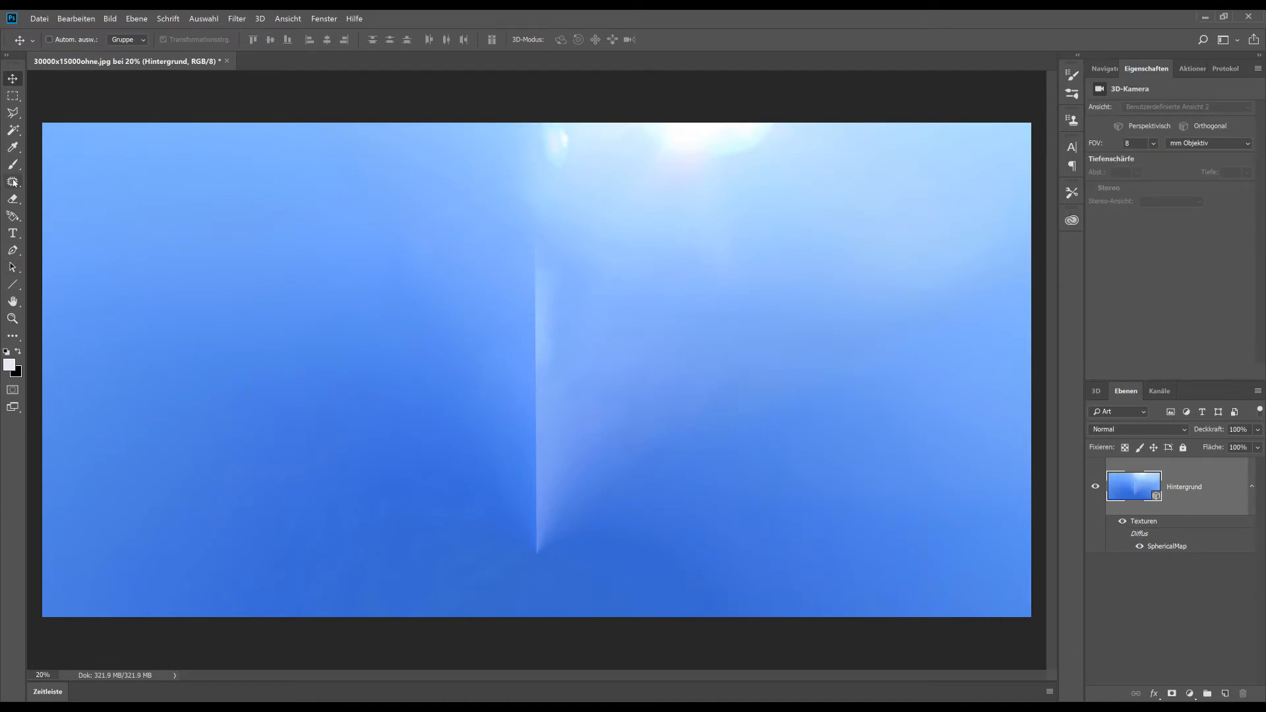
mouse_move(14, 179)
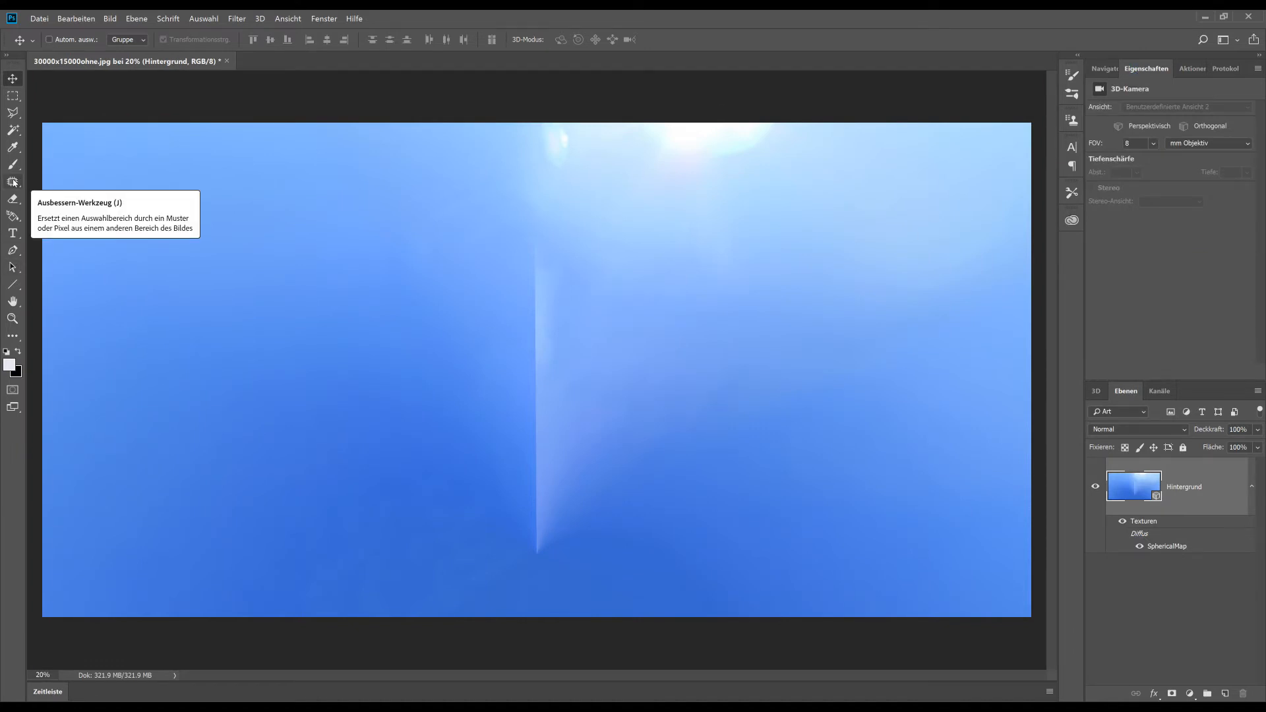
With the Ausbessern tool, draw a freehand selection around the vertical zenith seam.
click(11, 179)
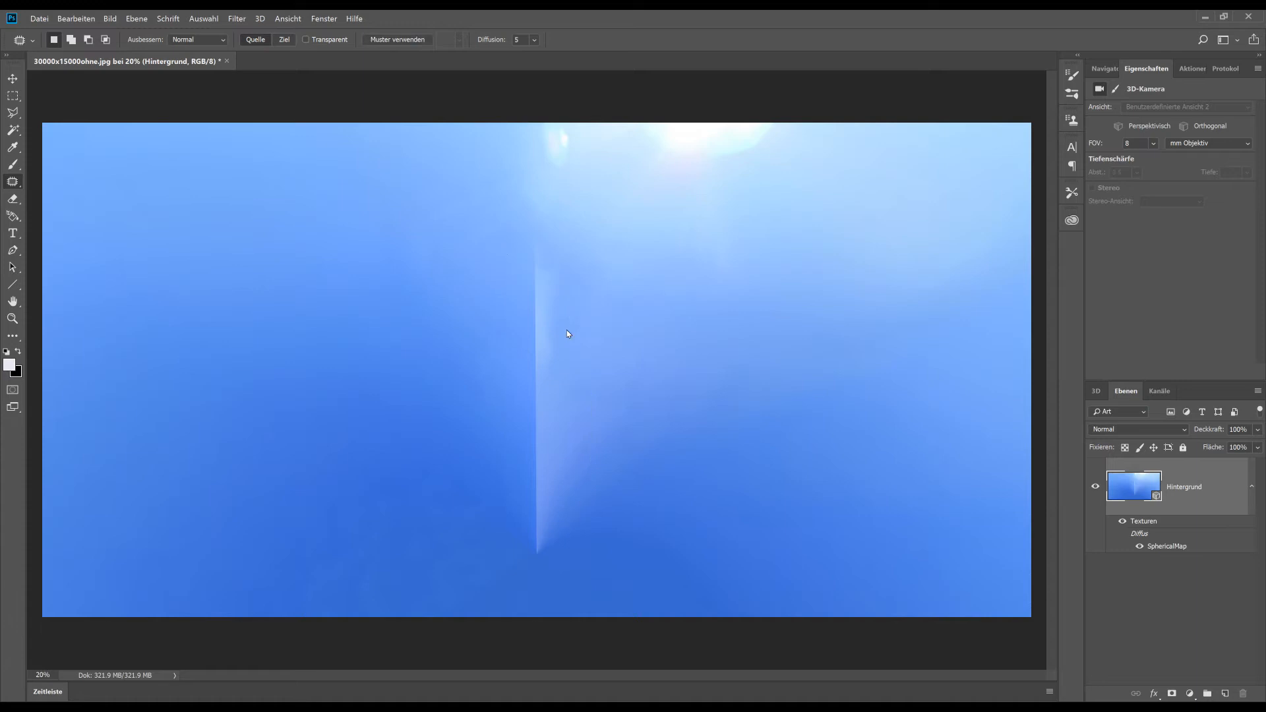
drag(525, 230, 537, 577)
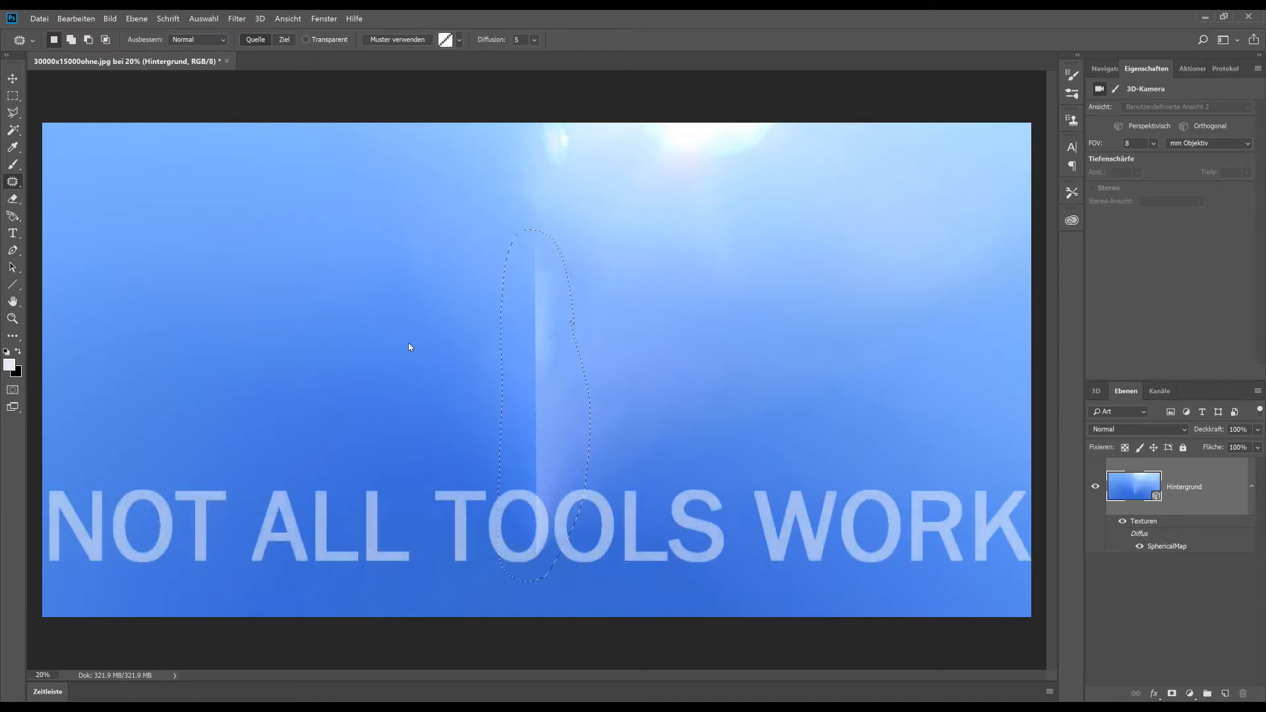
click(12, 179)
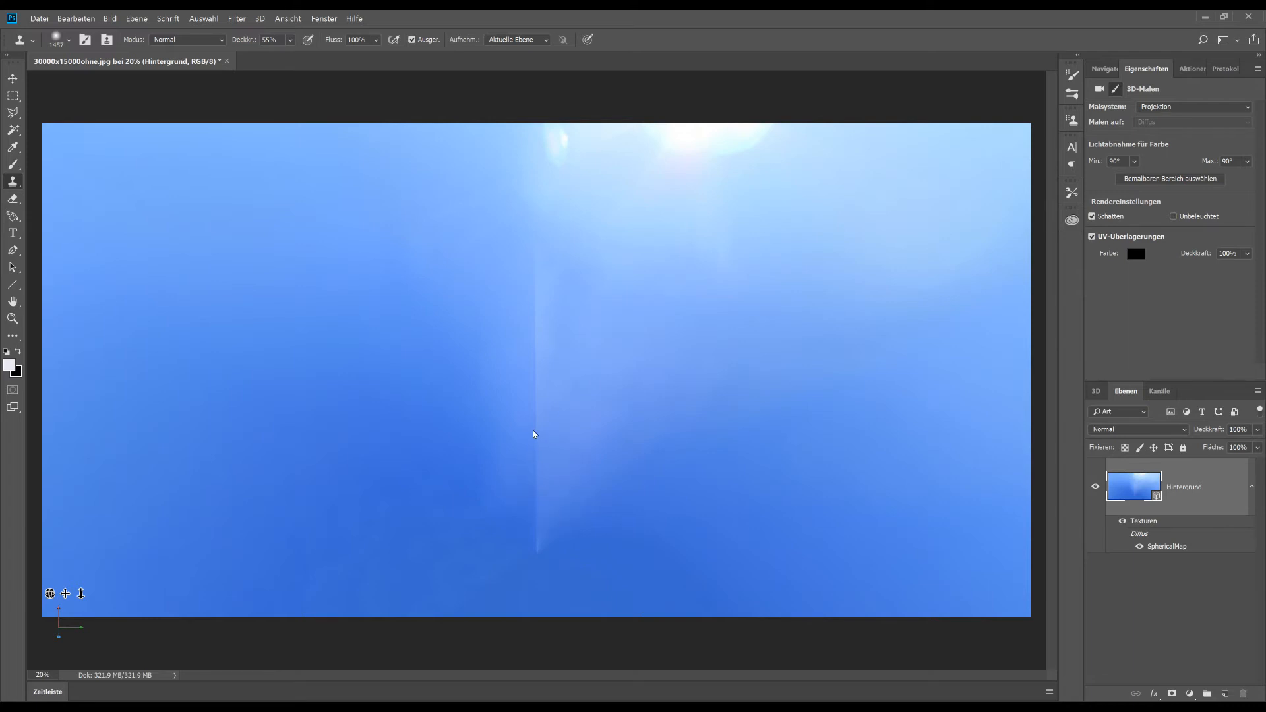
mouse_move(638, 290)
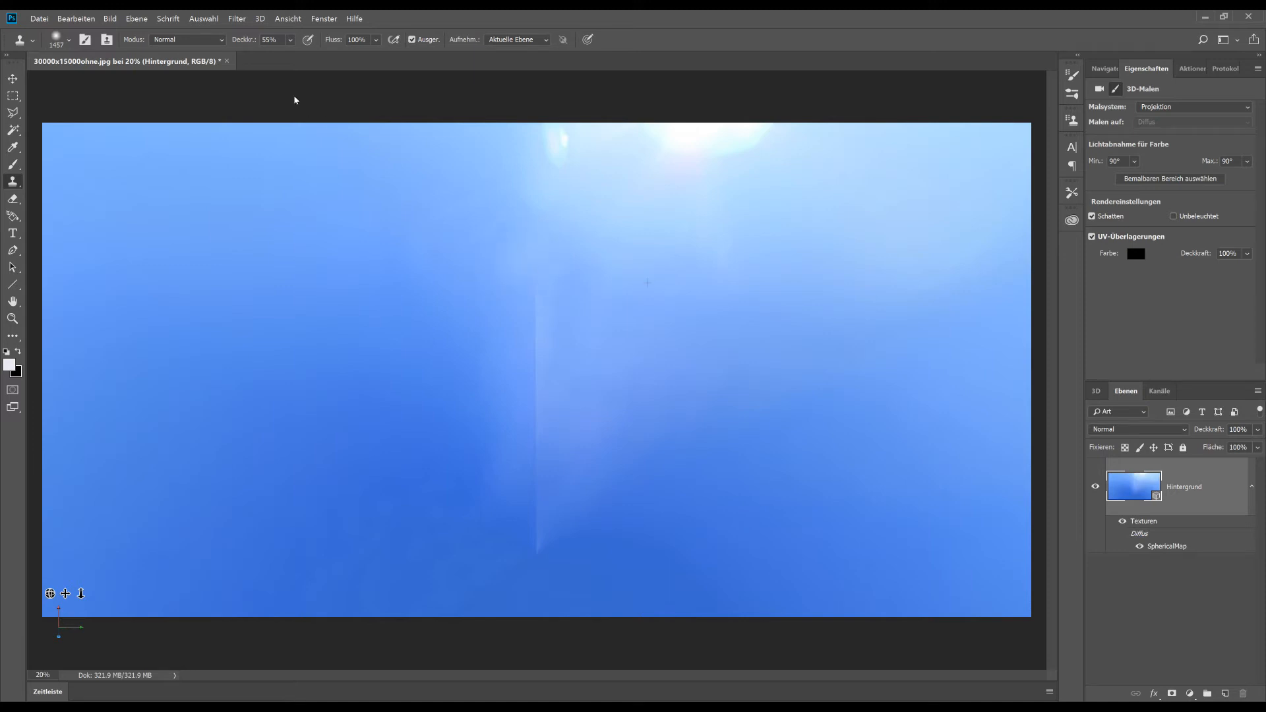
Clone sampled sky over the vertical zenith seam, then return to 3D navigation.
drag(274, 57, 305, 57)
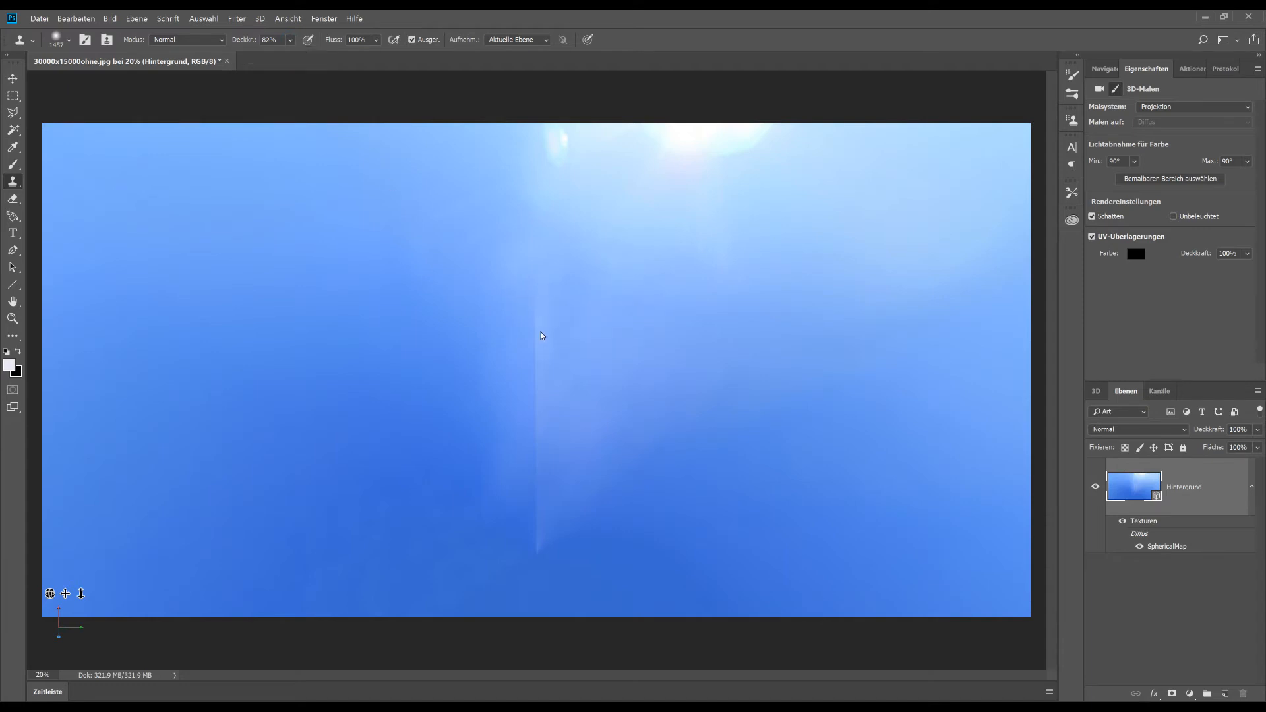
mouse_move(538, 352)
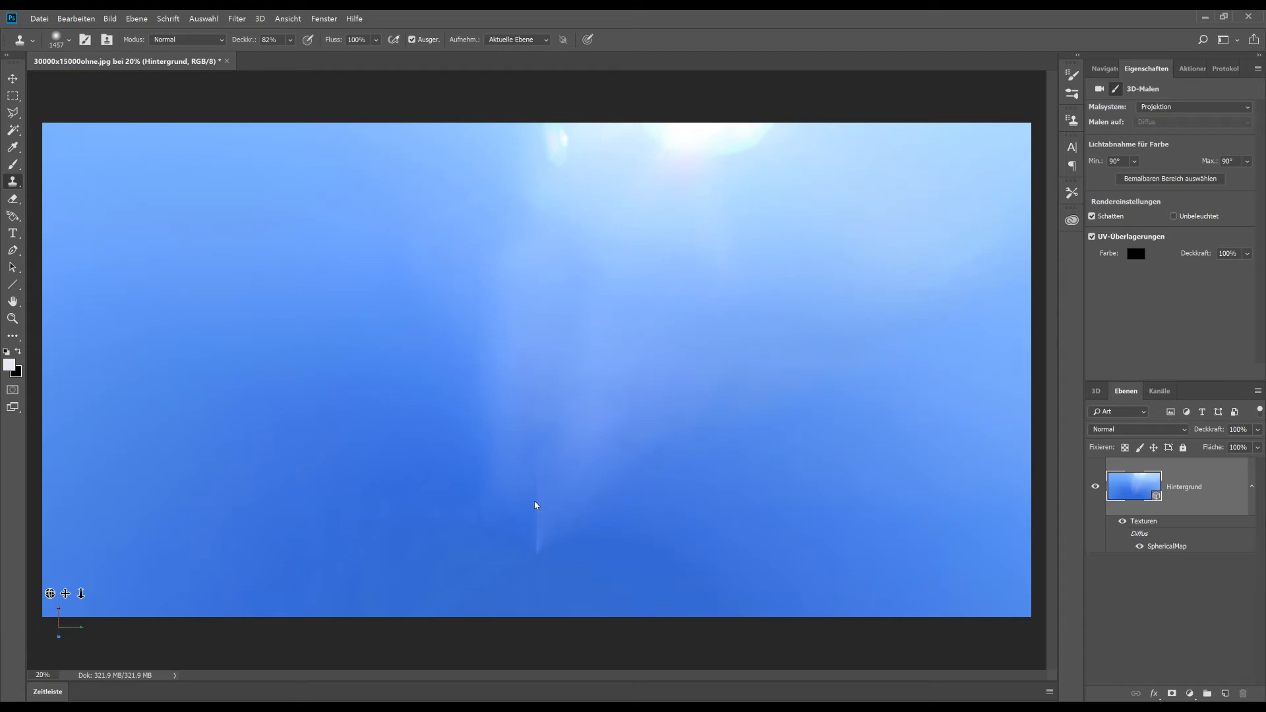
mouse_move(538, 542)
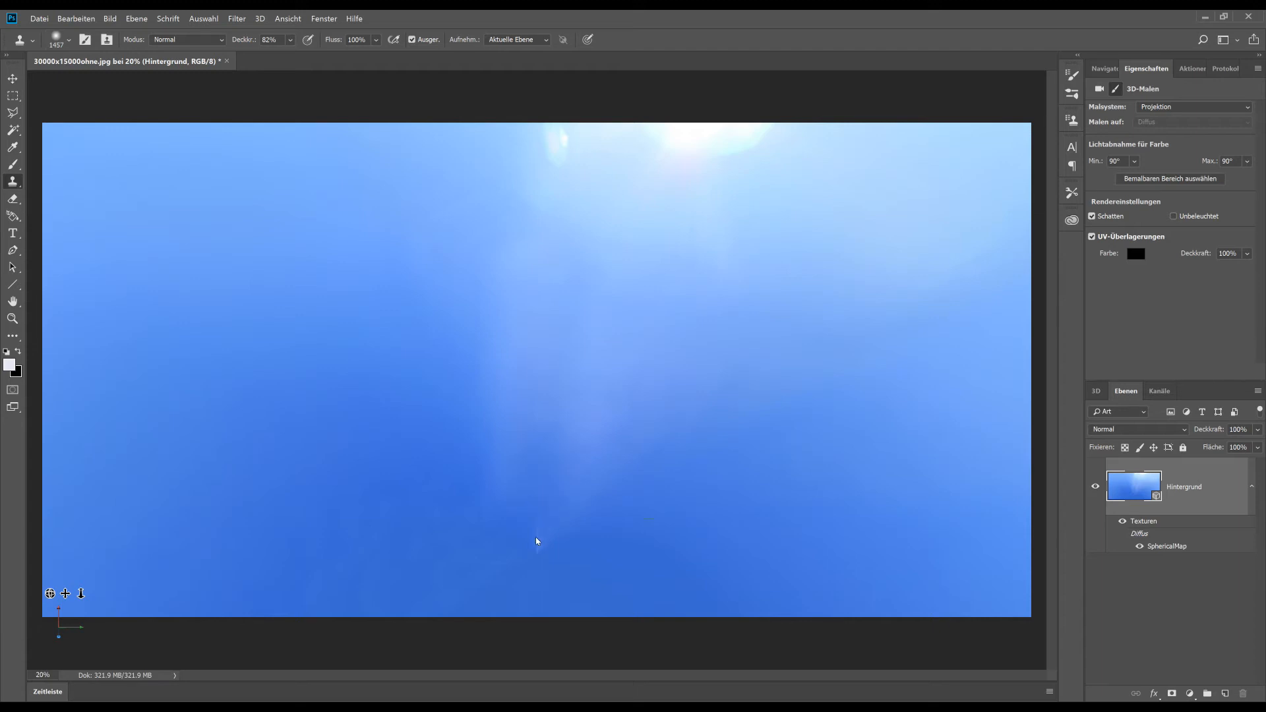
mouse_move(541, 548)
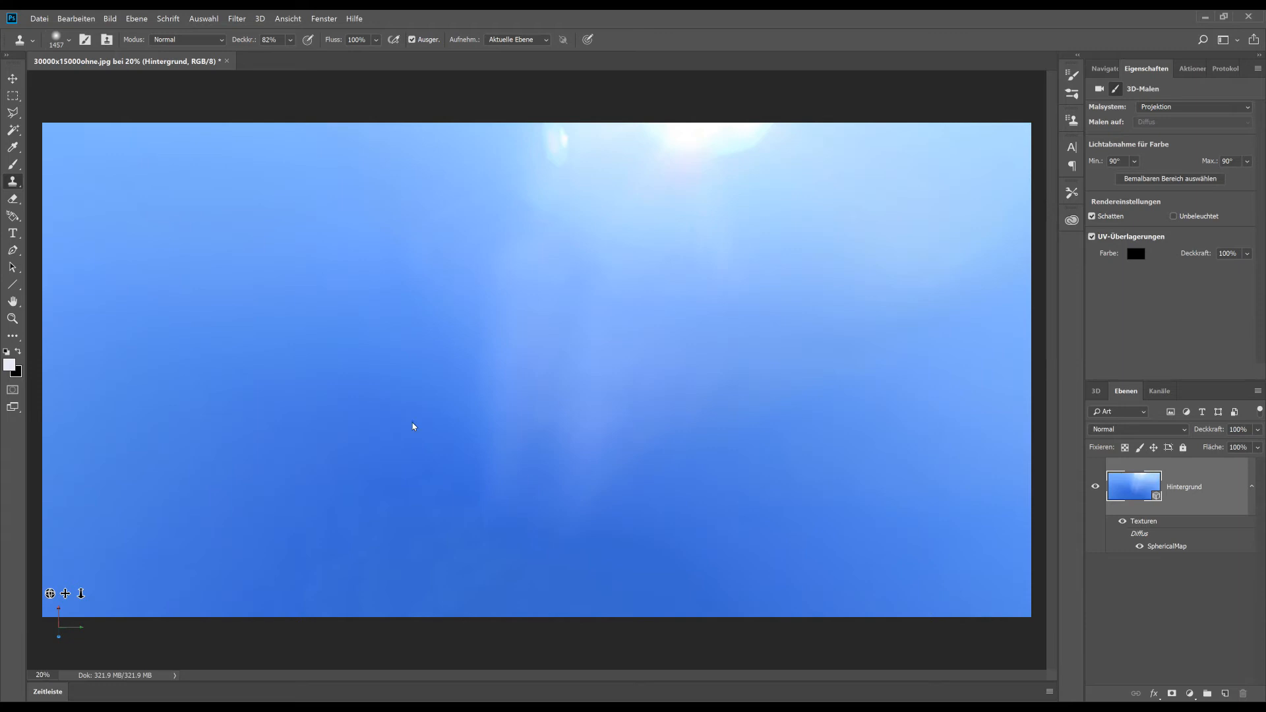
mouse_move(492, 410)
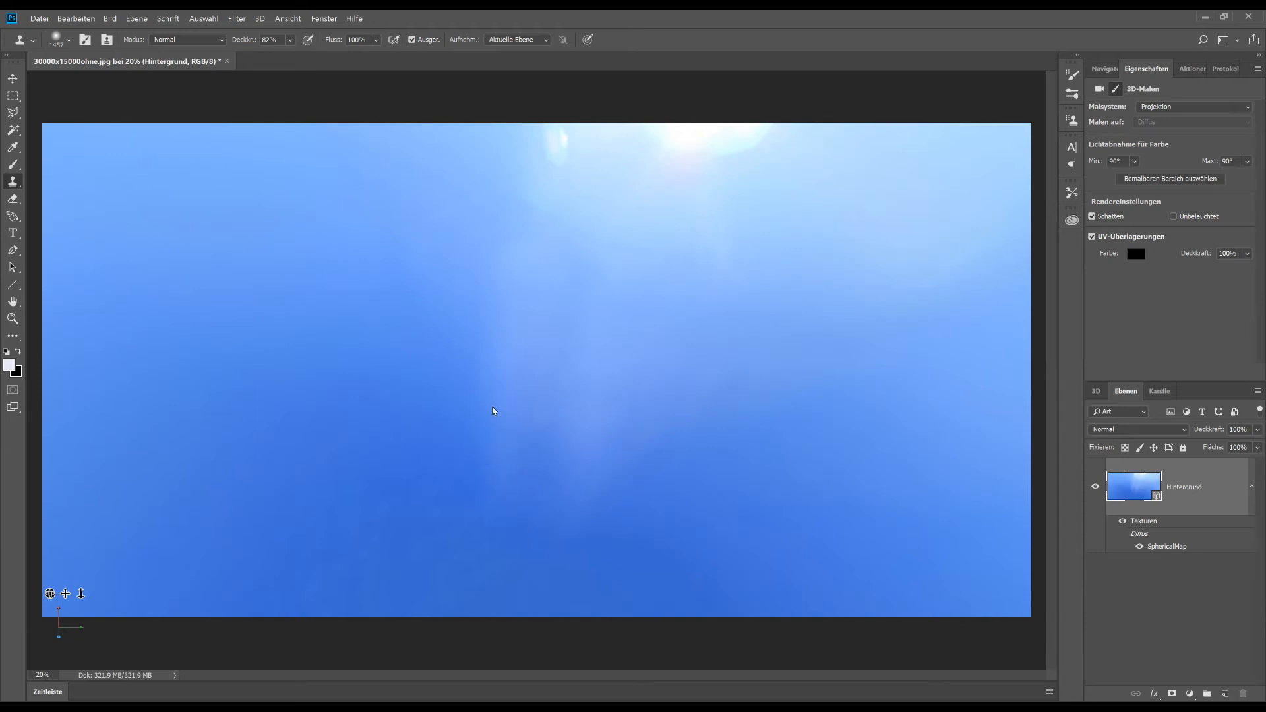
mouse_move(494, 368)
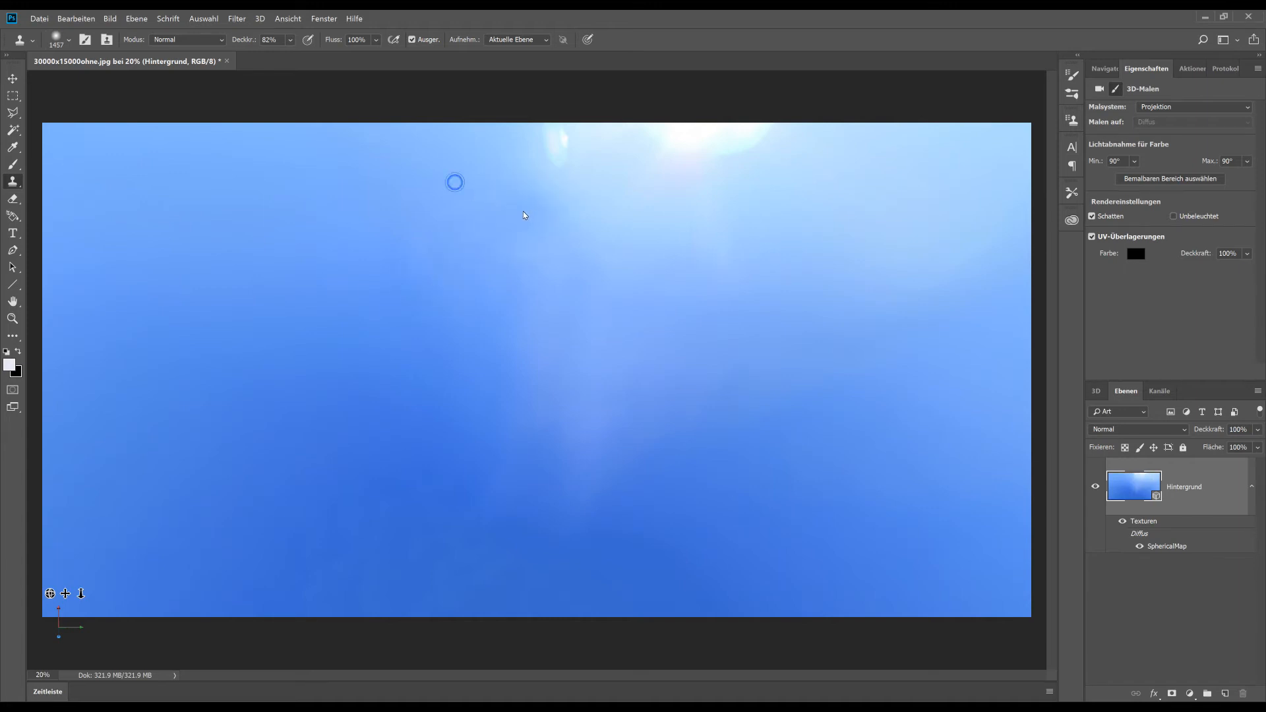
mouse_move(153, 607)
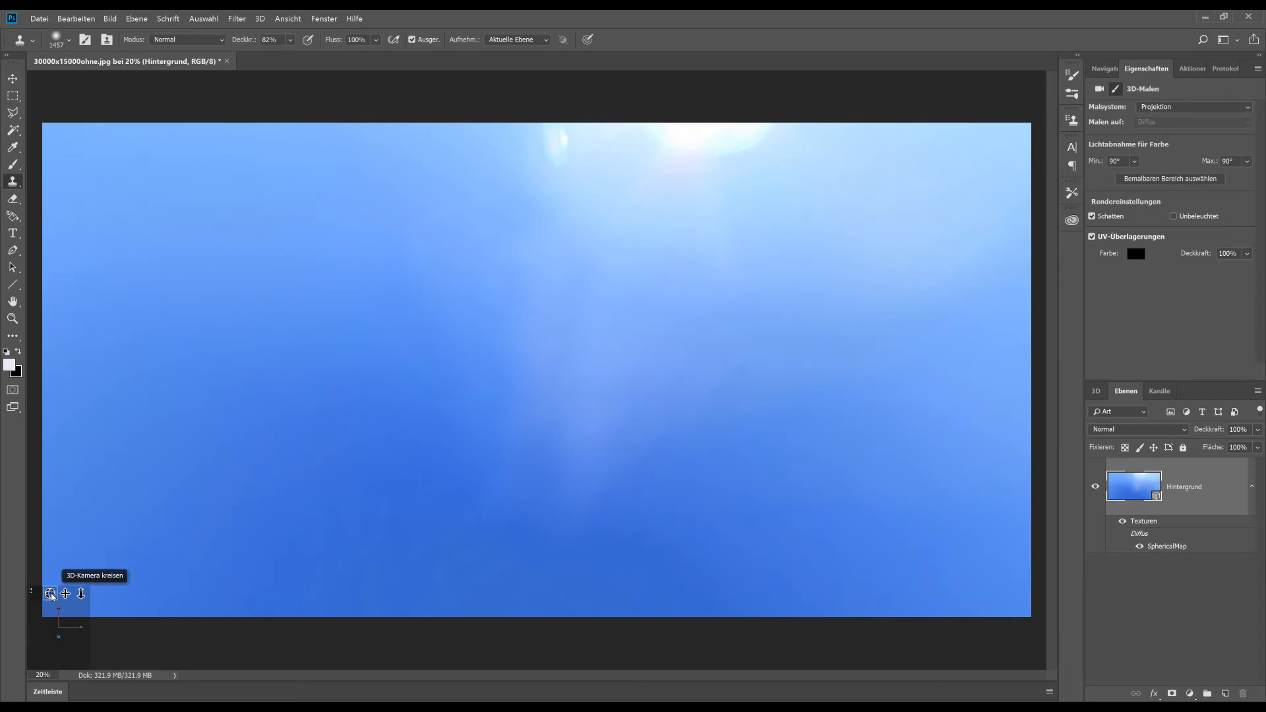
mouse_move(25, 119)
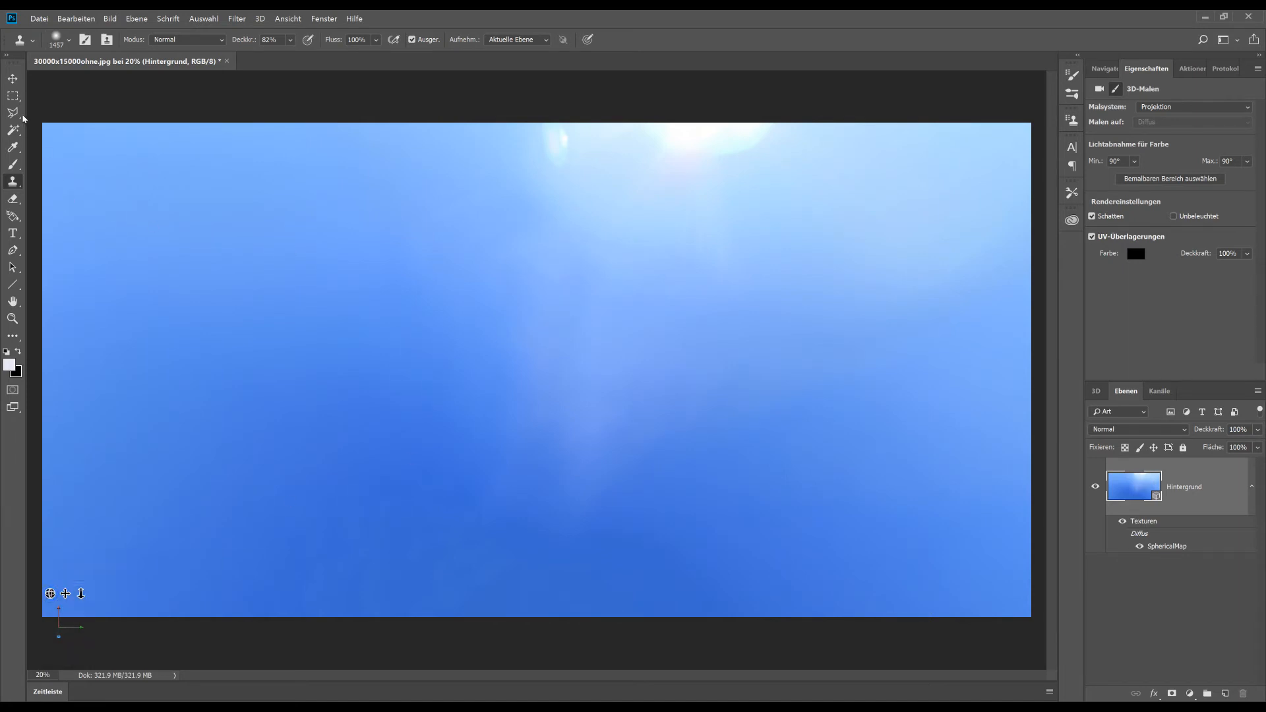
click(8, 79)
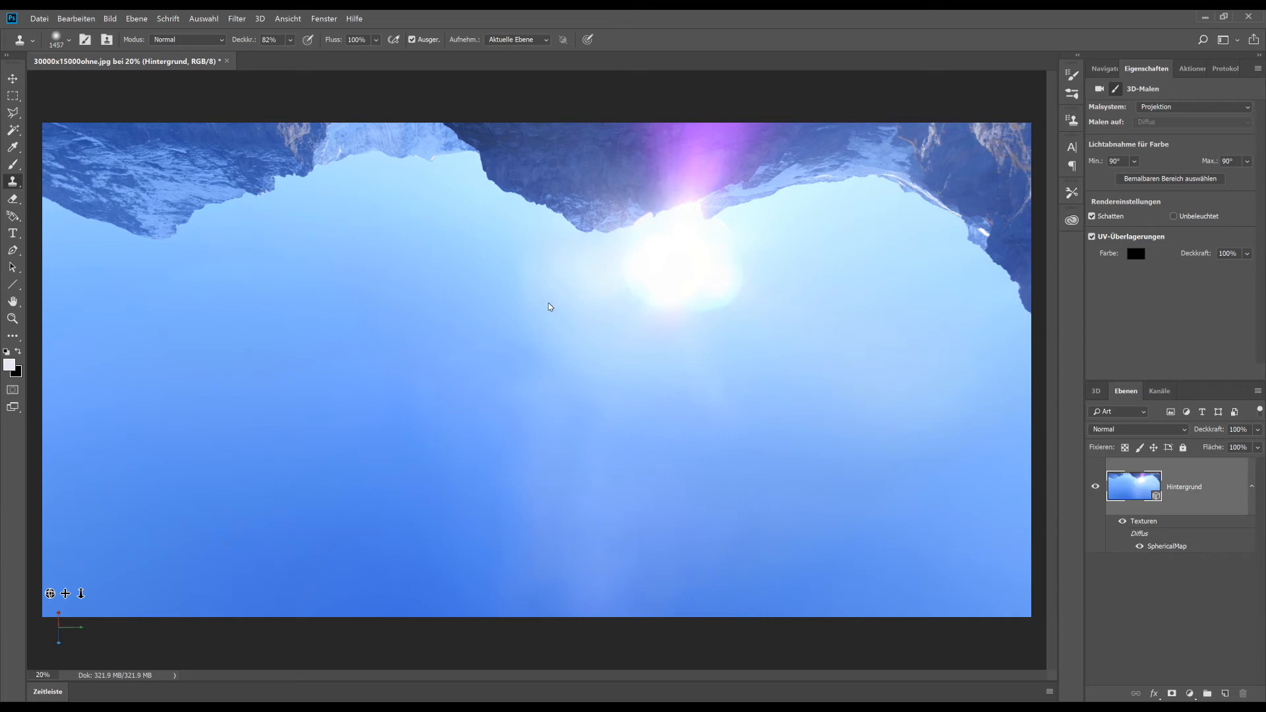
mouse_move(556, 306)
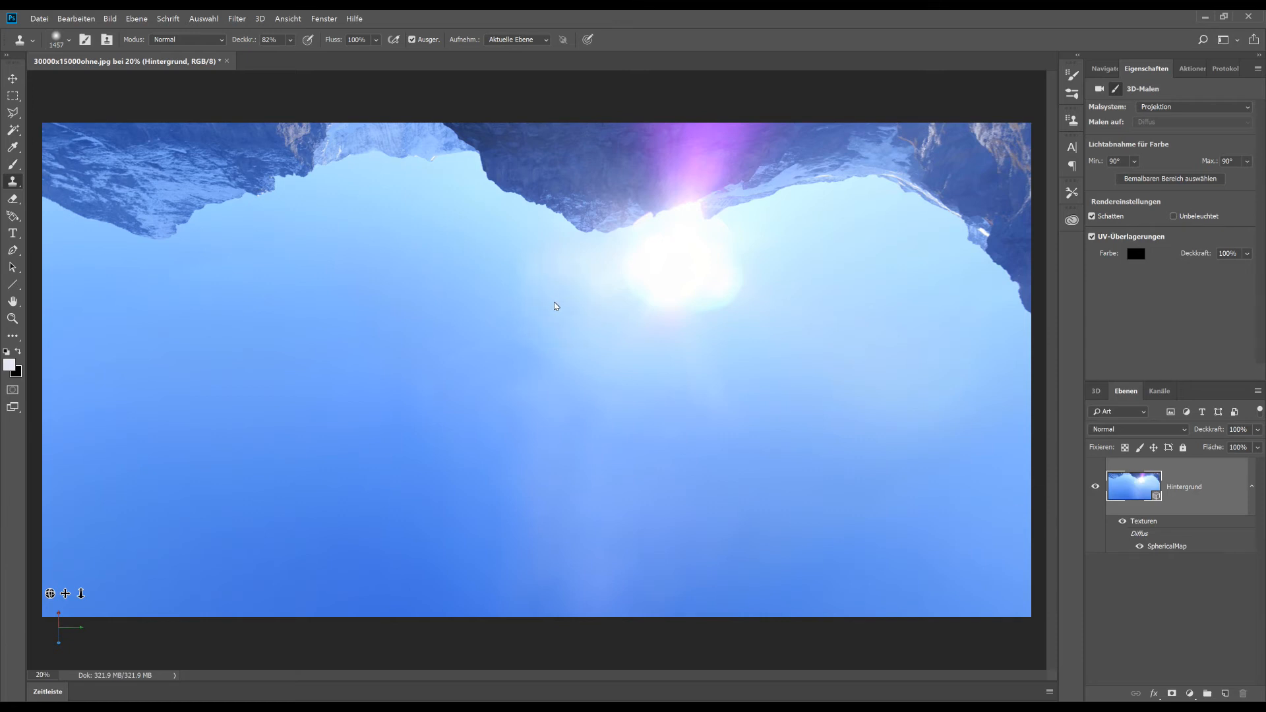
mouse_move(577, 439)
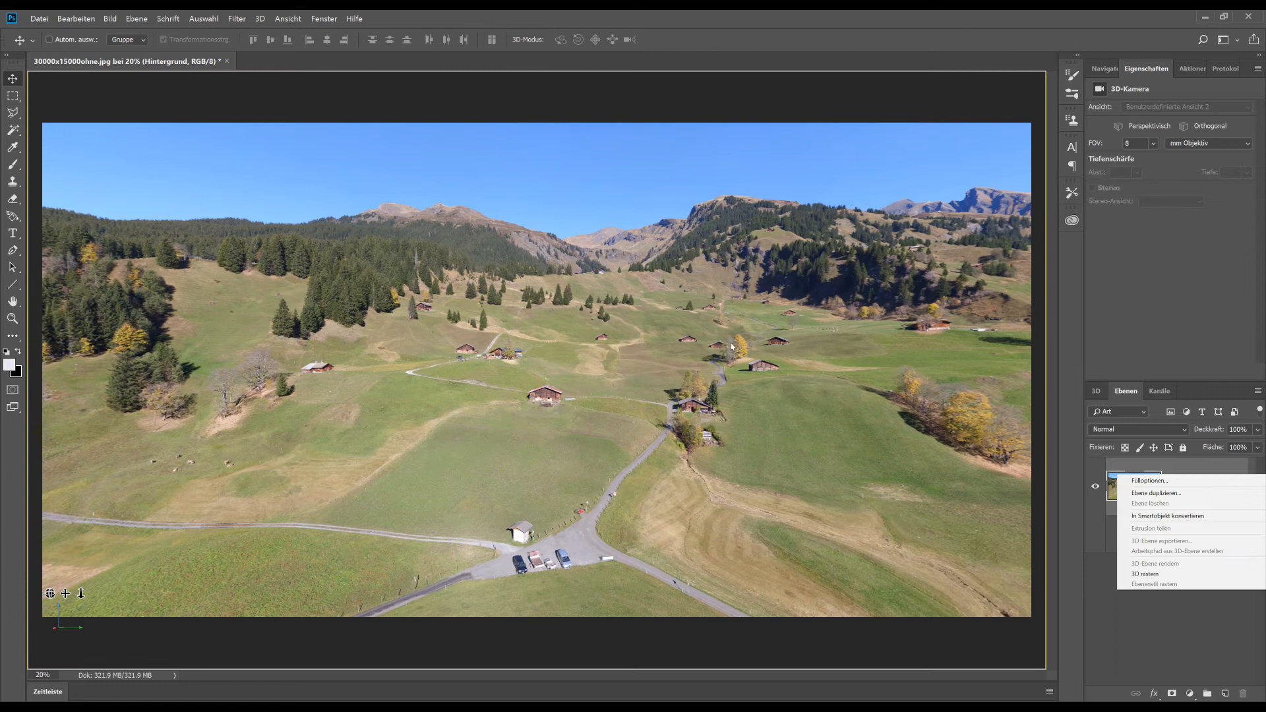
mouse_move(1155, 493)
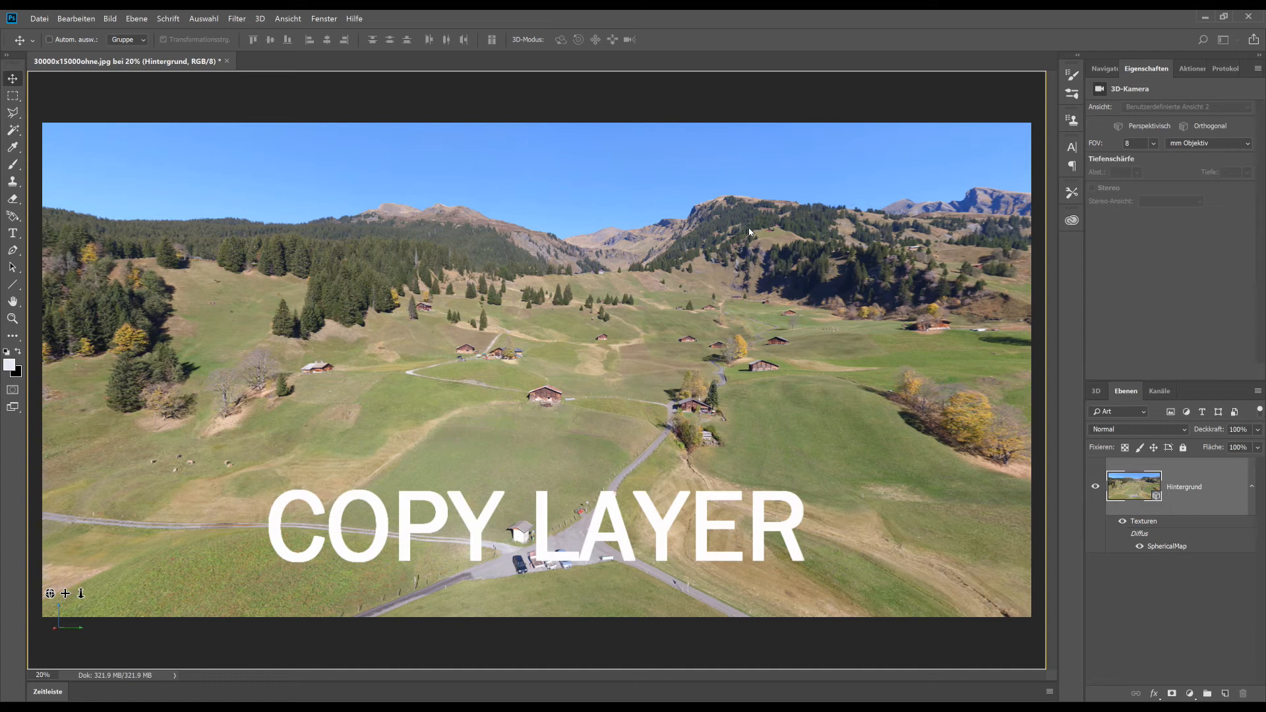
mouse_move(1011, 428)
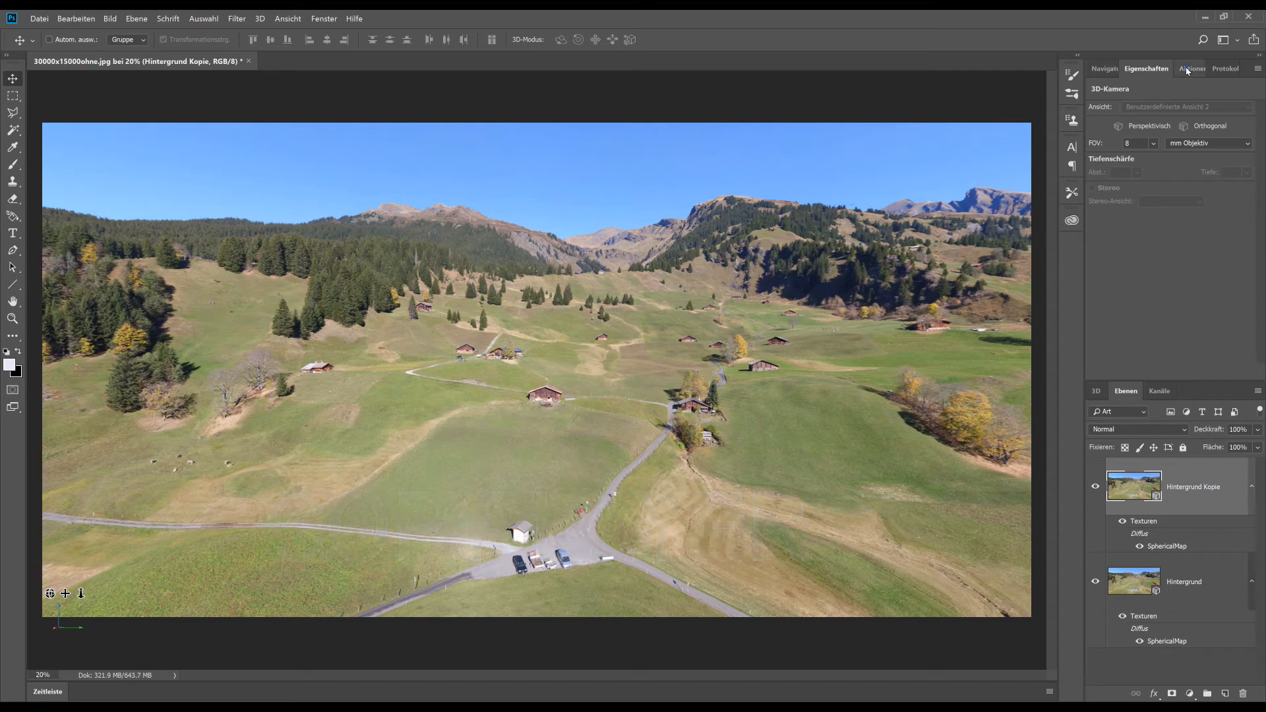
Bring up the Actions panel to run the Hochpass 60 sharpening action.
click(1188, 69)
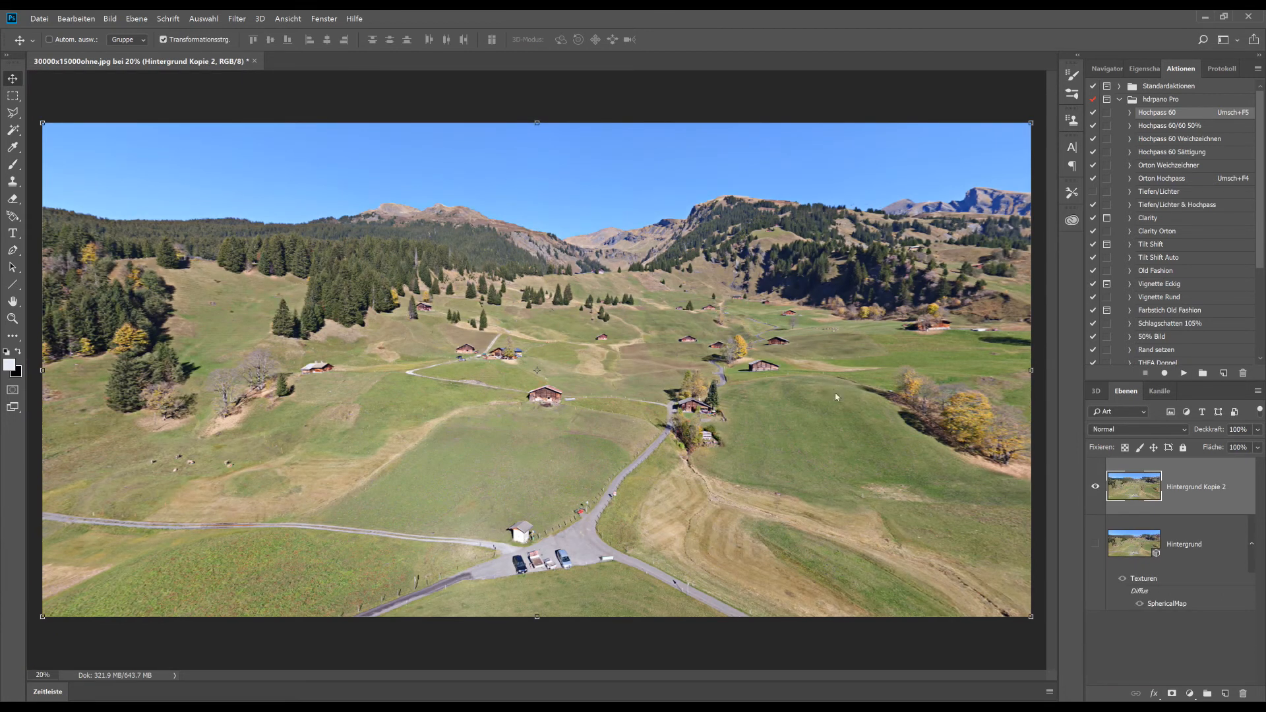
Show the Hintergrund layer again and set the sharpened copy to 60% opacity.
click(1094, 544)
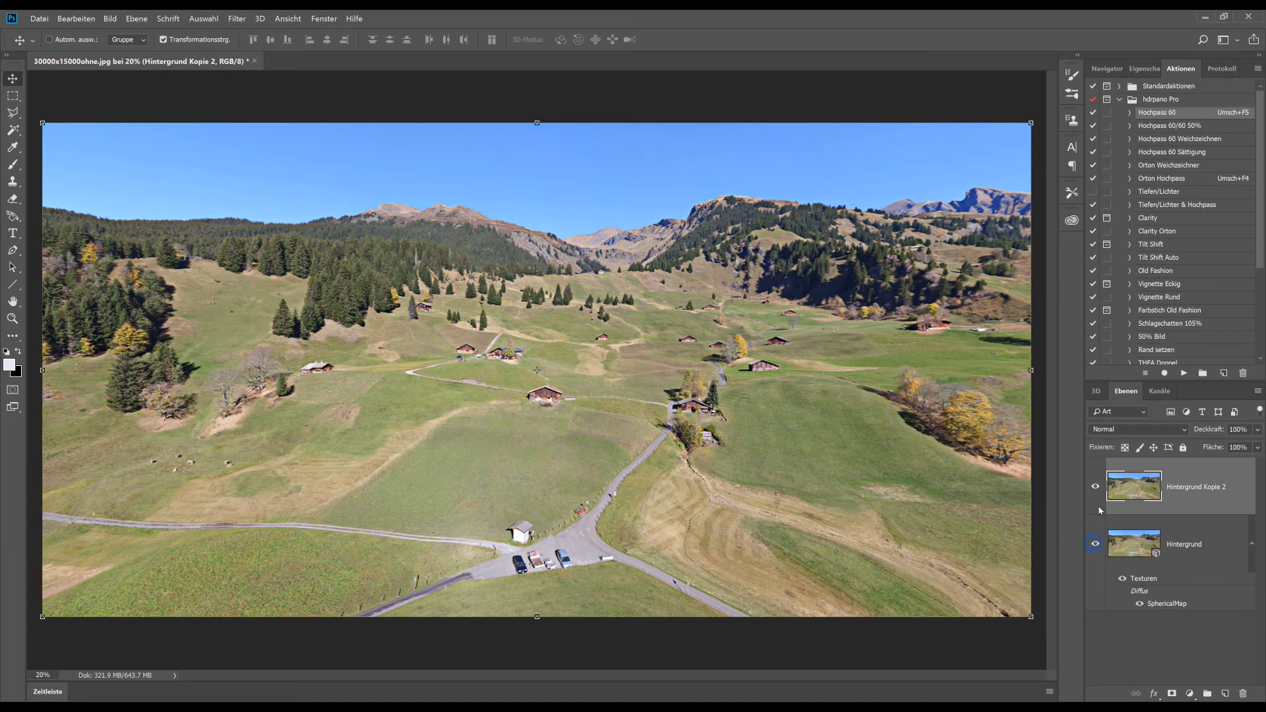
click(1094, 486)
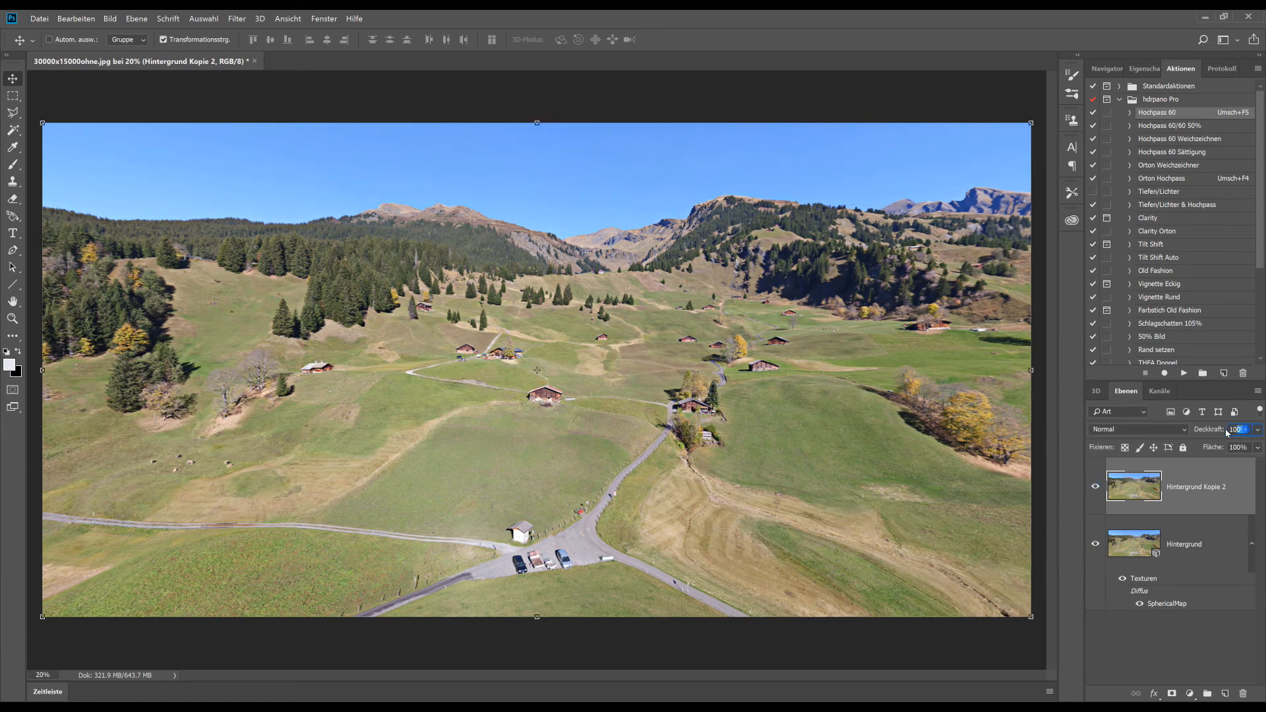
text(60)
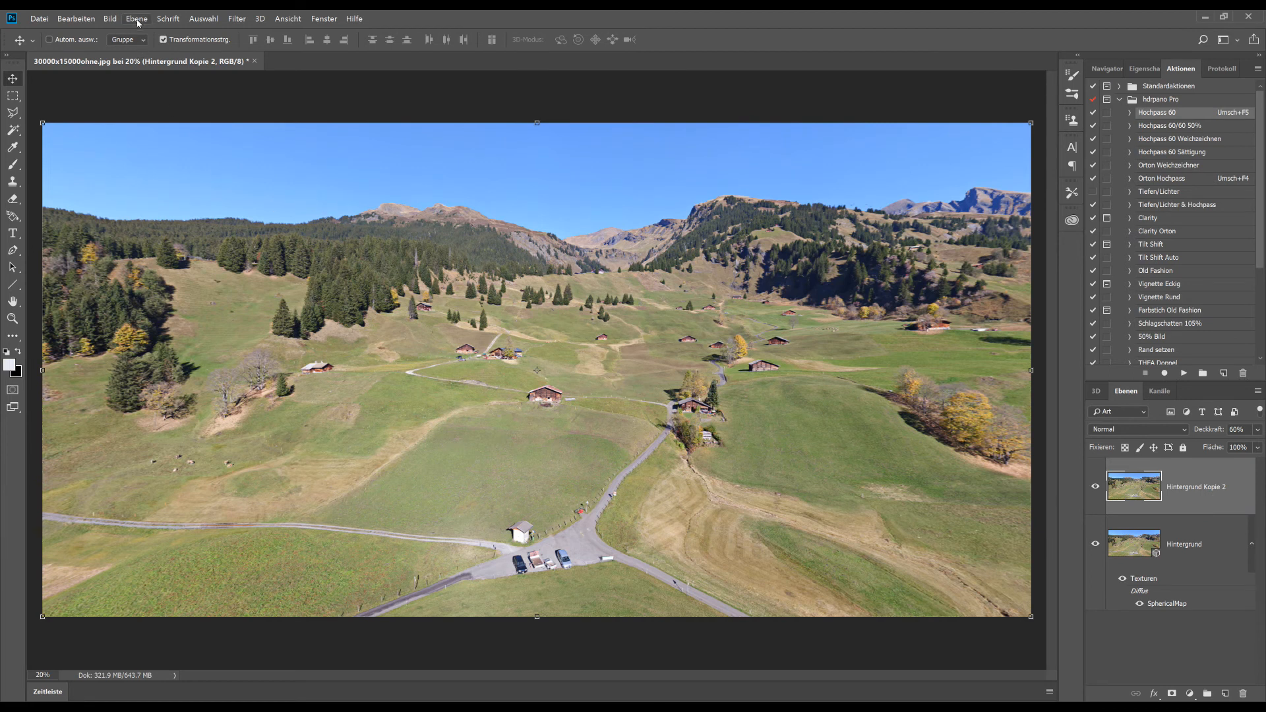
click(134, 18)
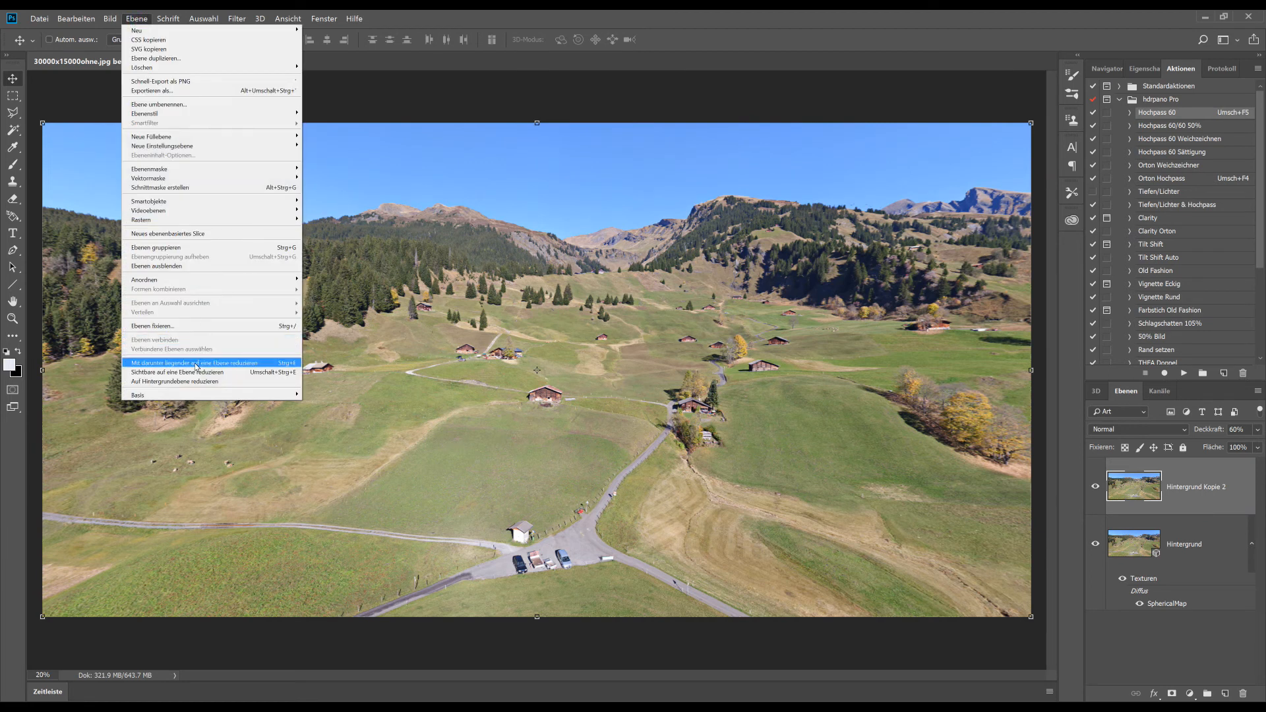
Merge the sharpened copy down into the panorama layer.
click(193, 363)
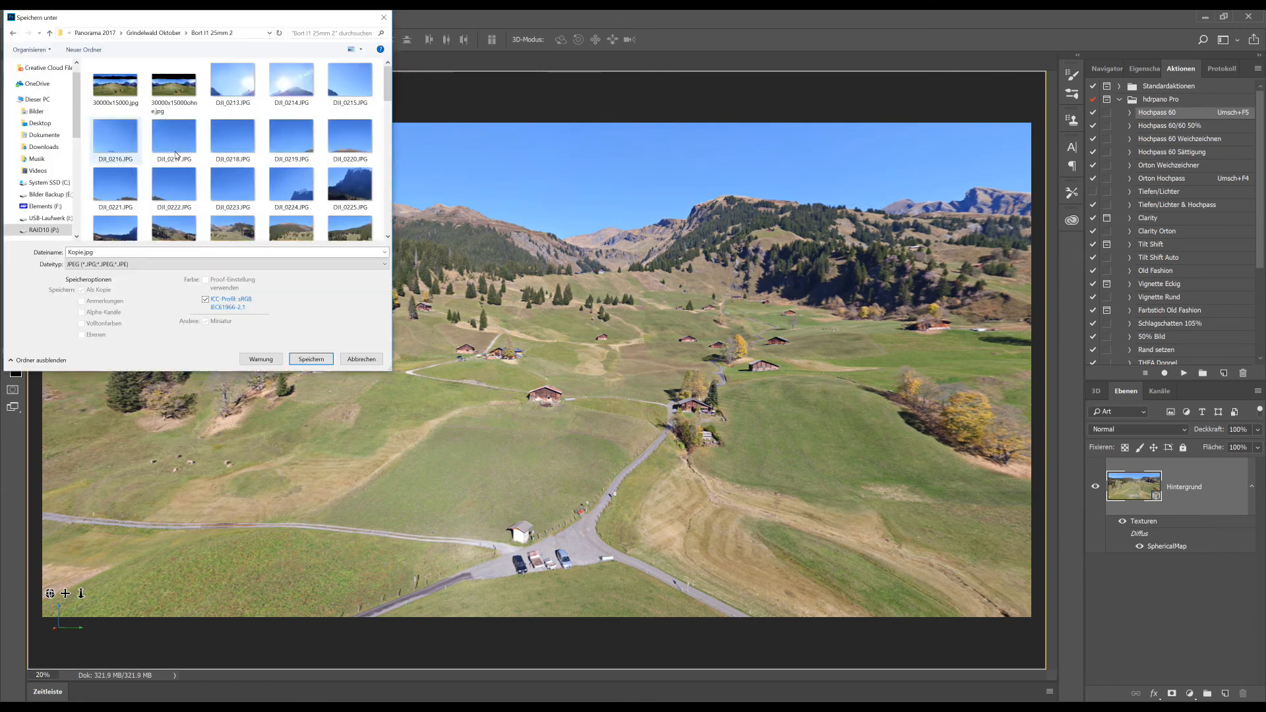
Name the exported JPEG Final.jpg in the Save As dialog.
click(102, 252)
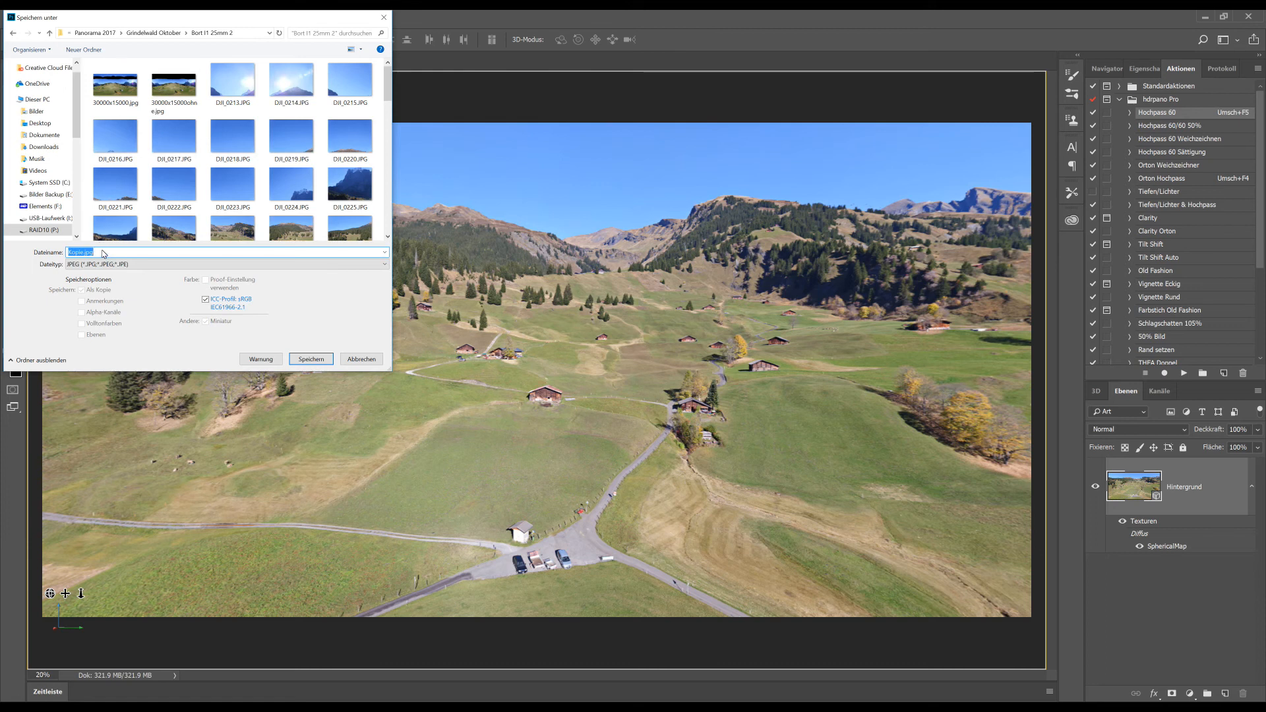
click(82, 252)
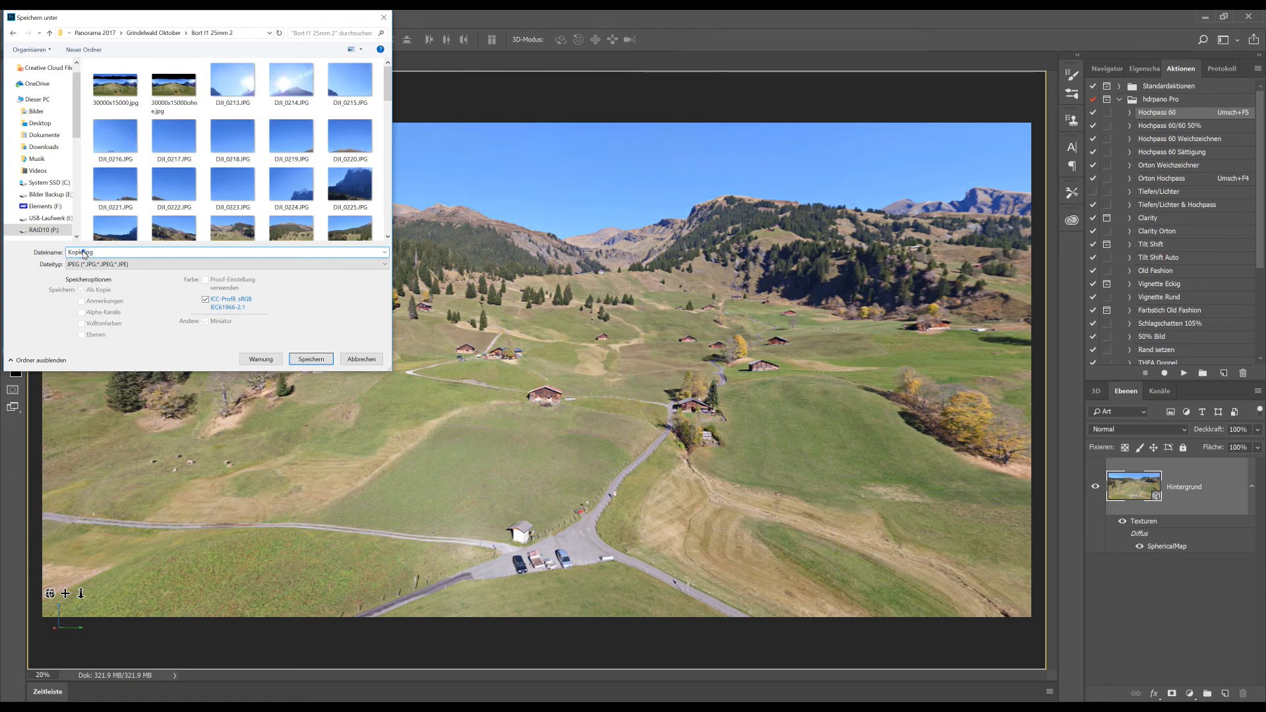
text(Final.jpg)
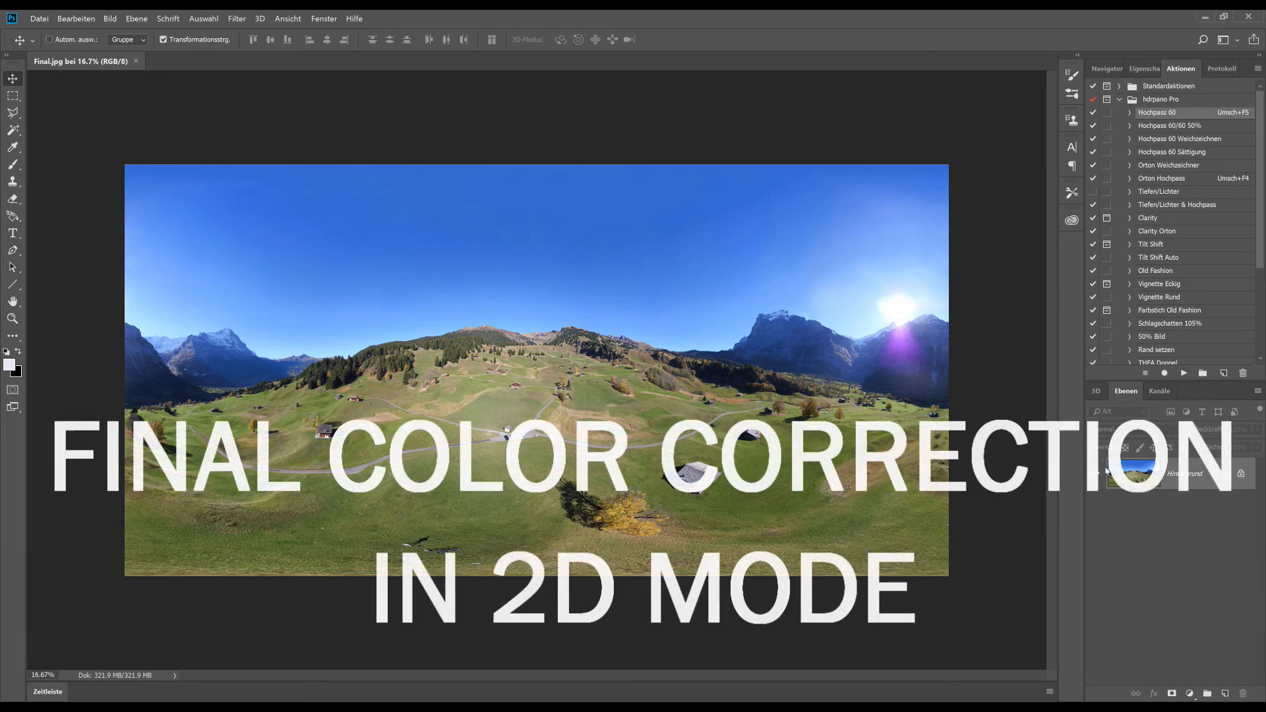
mouse_move(1134, 474)
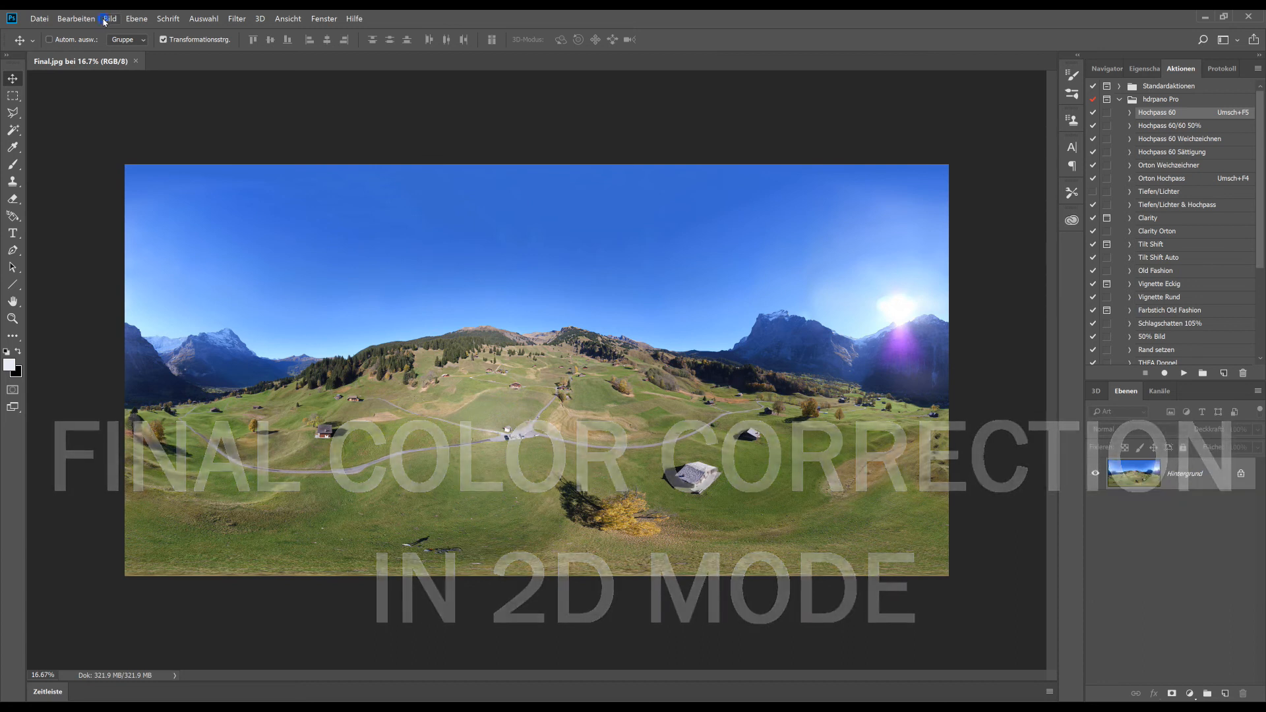
Bring up the Image menu's automatic corrections for Final.jpg.
click(103, 19)
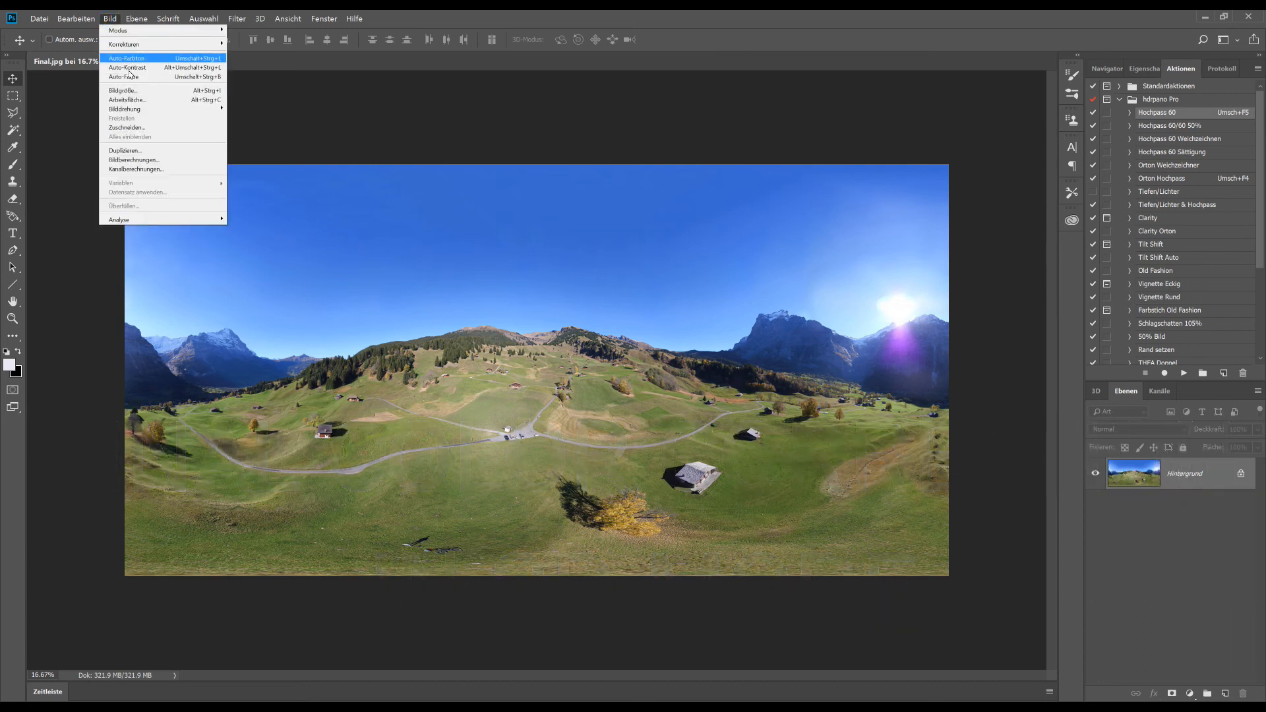